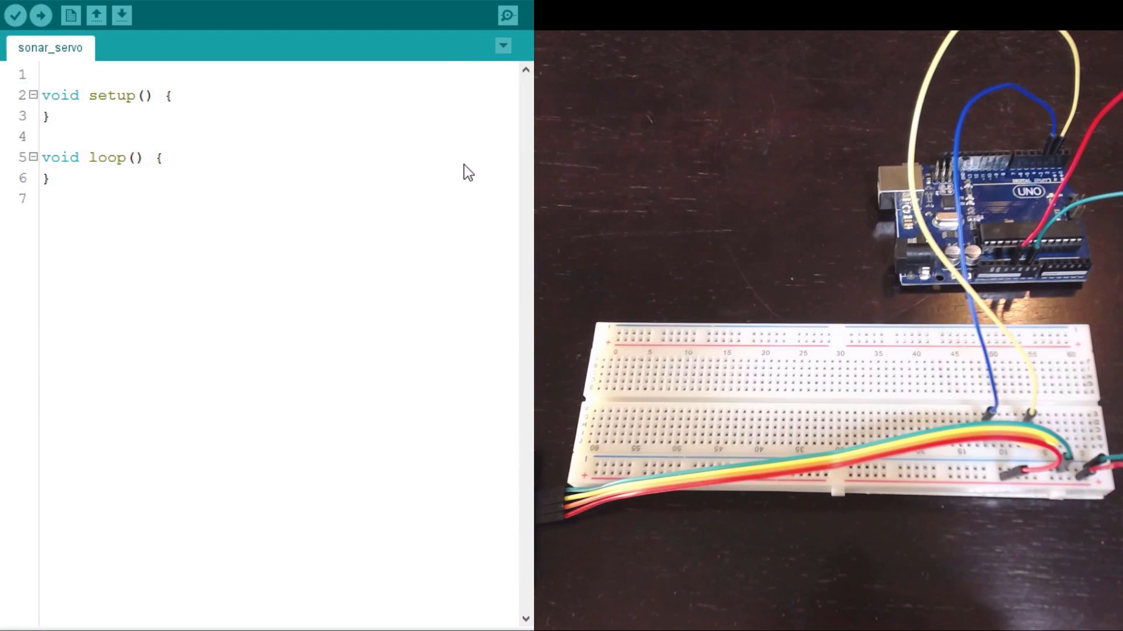
{"action": "mouse_move", "coordinate": [503, 263]}
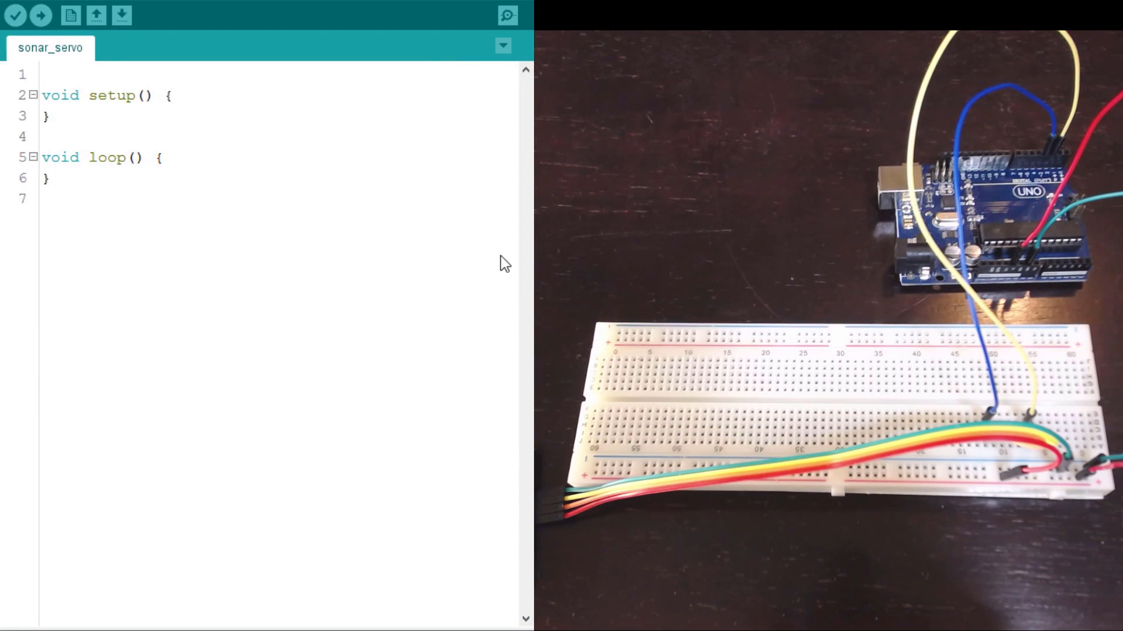
{"action": "mouse_move", "coordinate": [119, 8]}
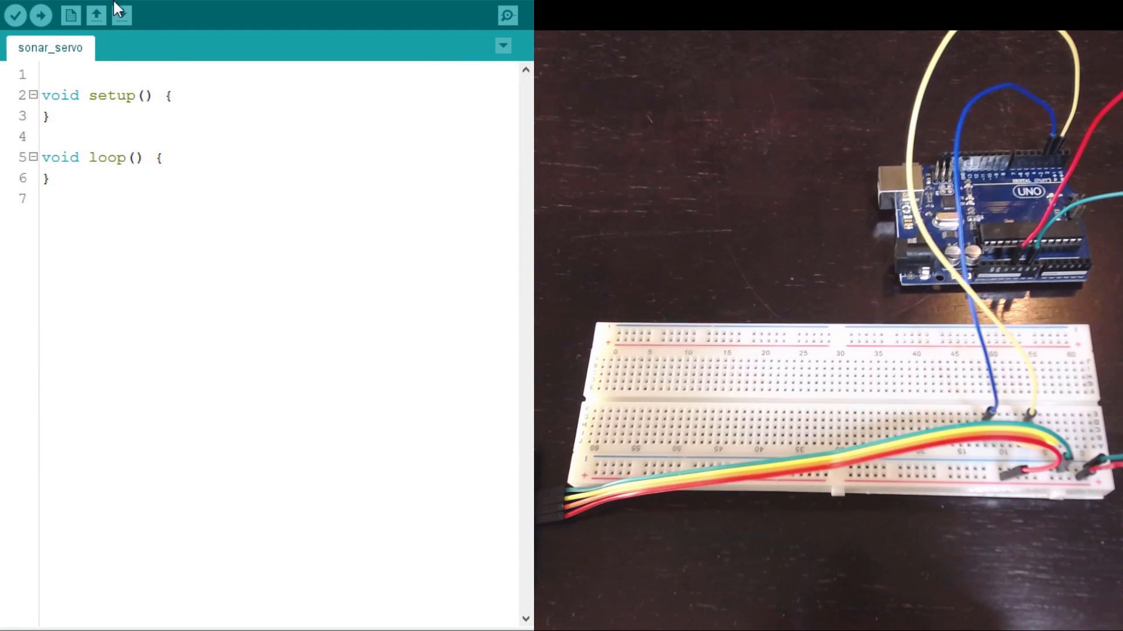
Add #include <NewPing.h> as the first line of the sonar_servo sketch
{"action": "type", "text": "#include <NewPing.h>"}
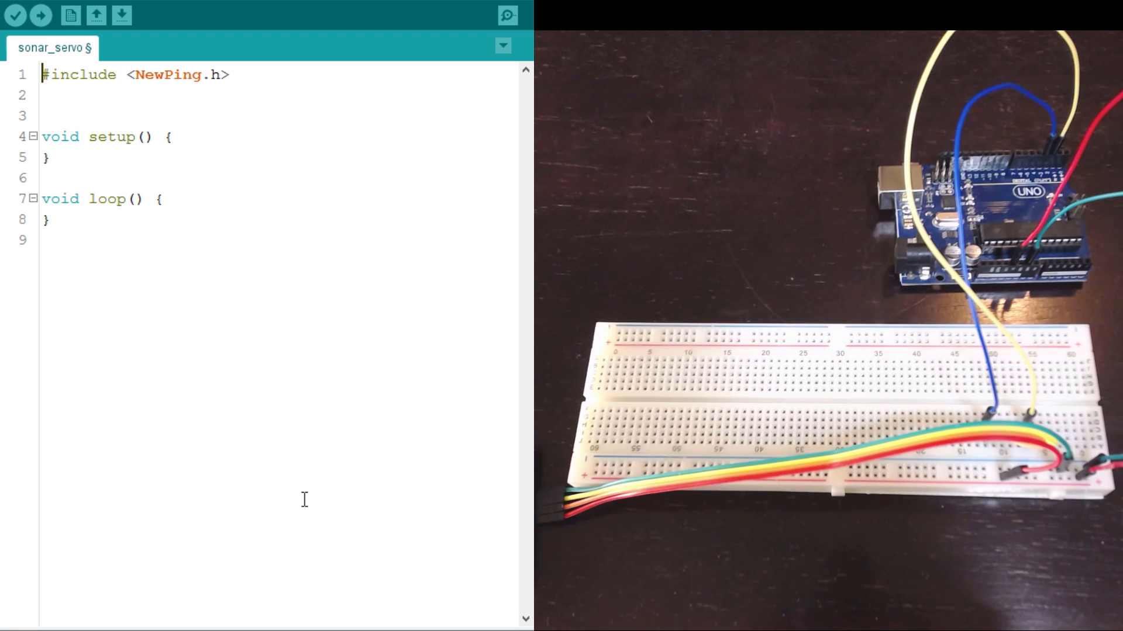
Create the NewPing sonar object with TriggerPin, EchoPin and max distance 100
{"action": "key", "text": "enter"}
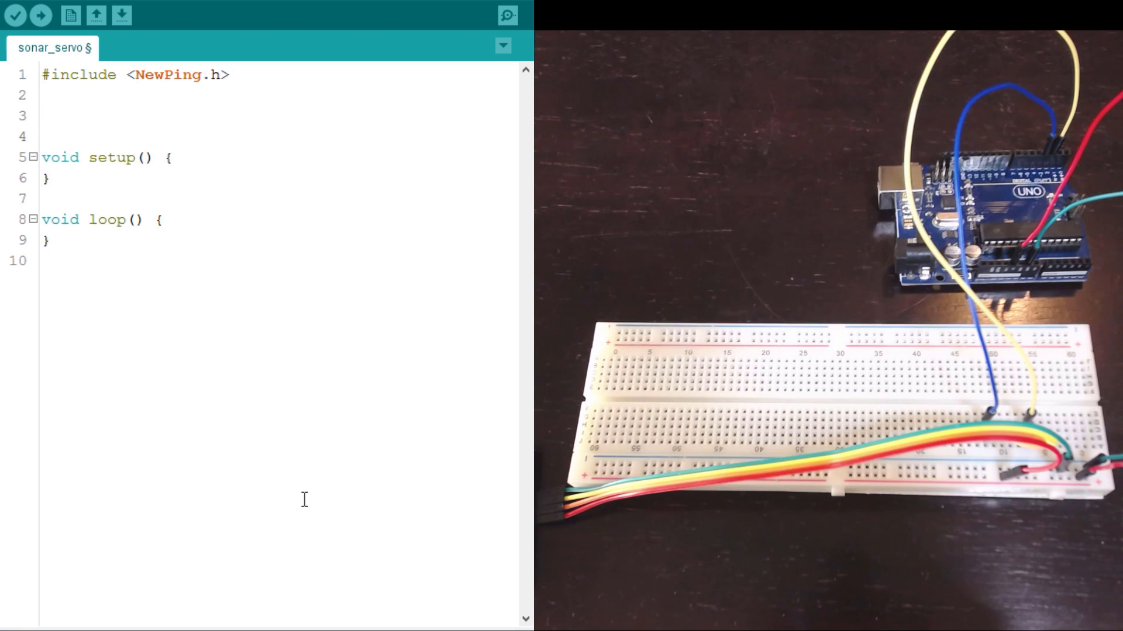
{"action": "type", "text": "NewP"}
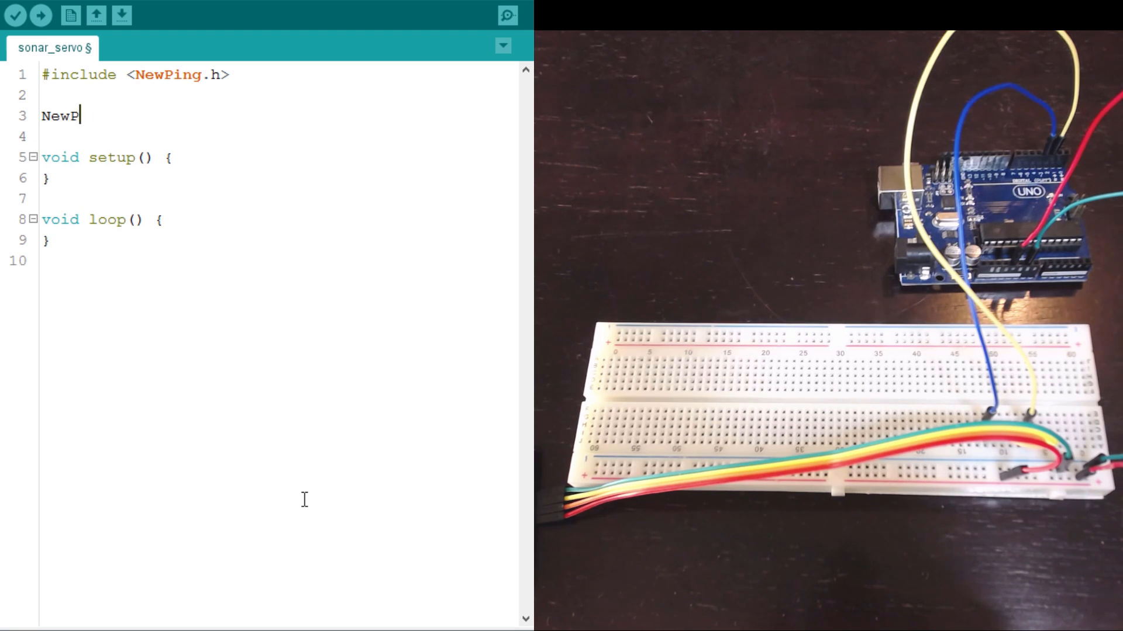
{"action": "type", "text": "ing"}
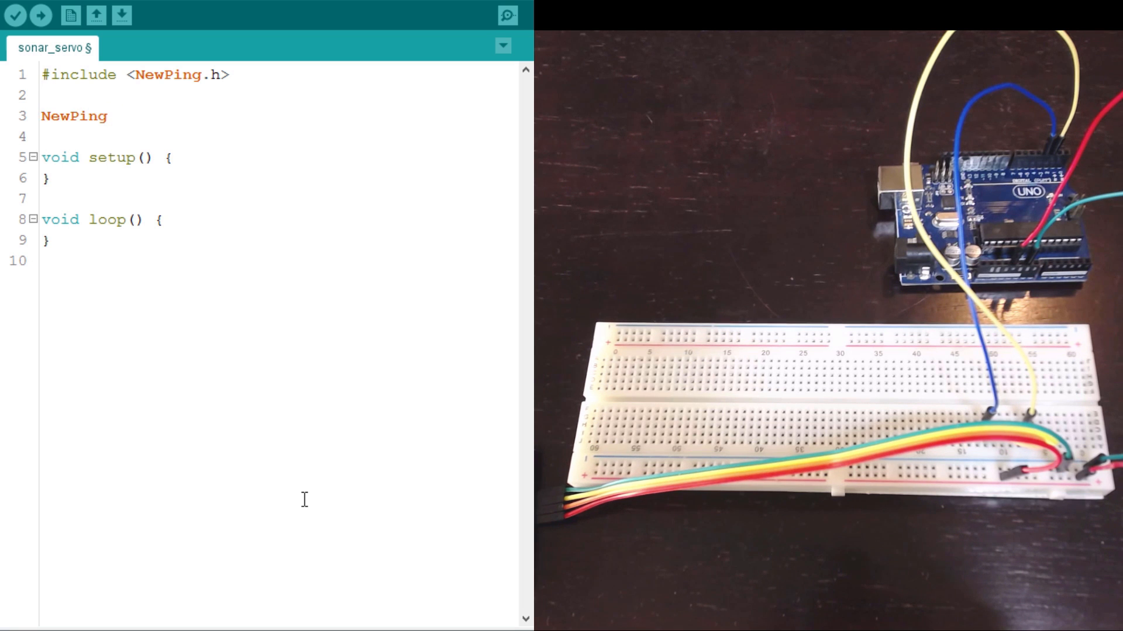
{"action": "type", "text": "sonar("}
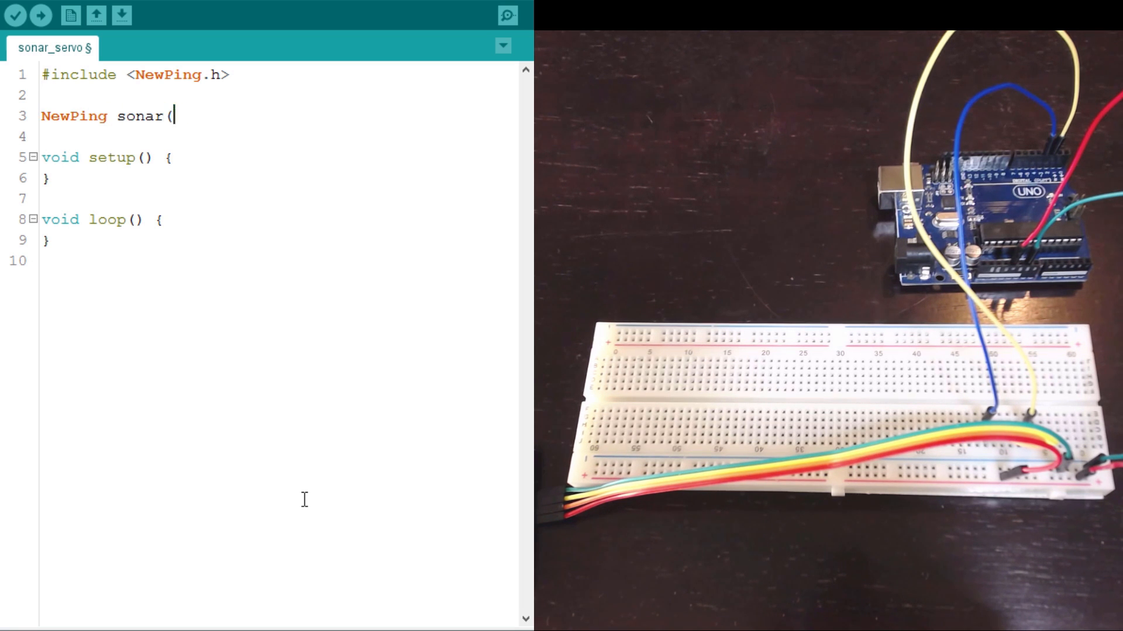
{"action": "type", "text": ");"}
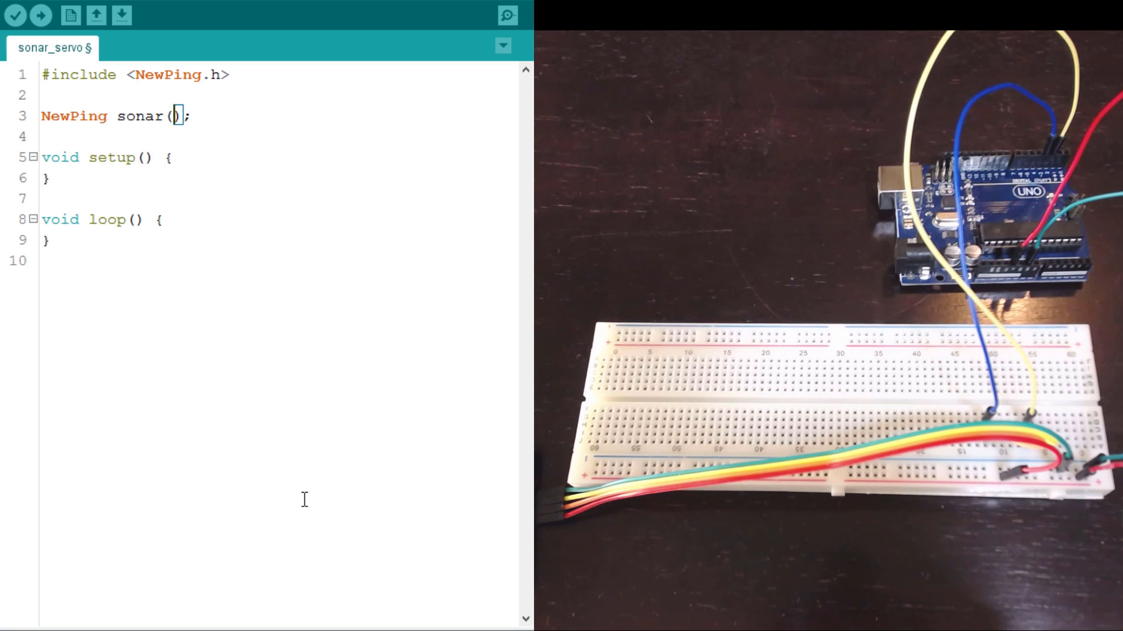
{"action": "type", "text": "TriggerPin,"}
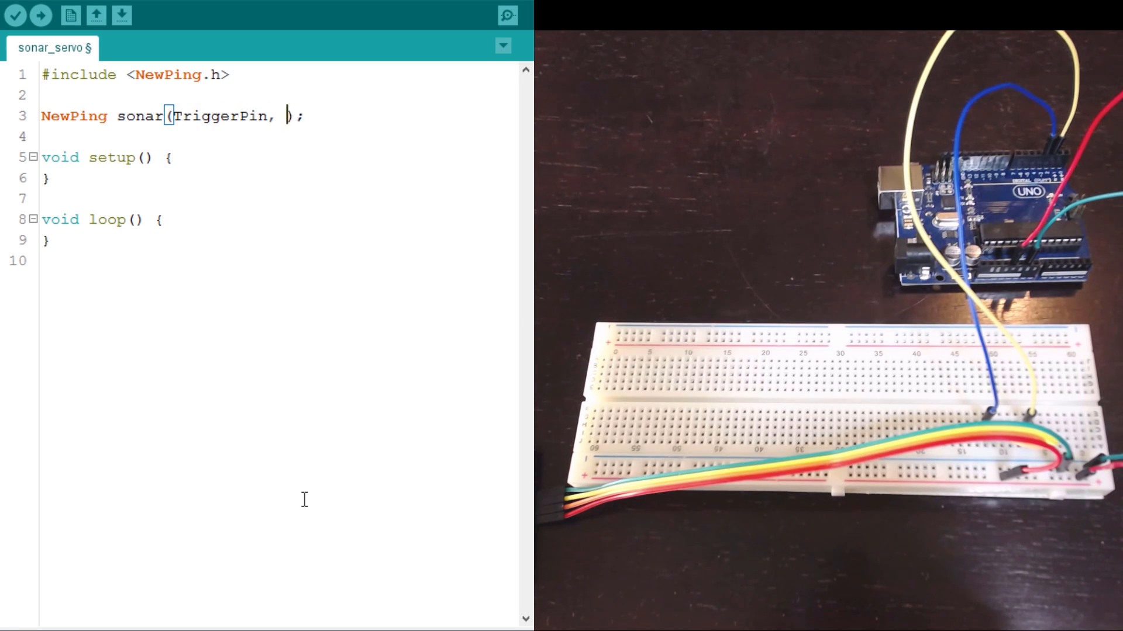
{"action": "type", "text": "EchoPin"}
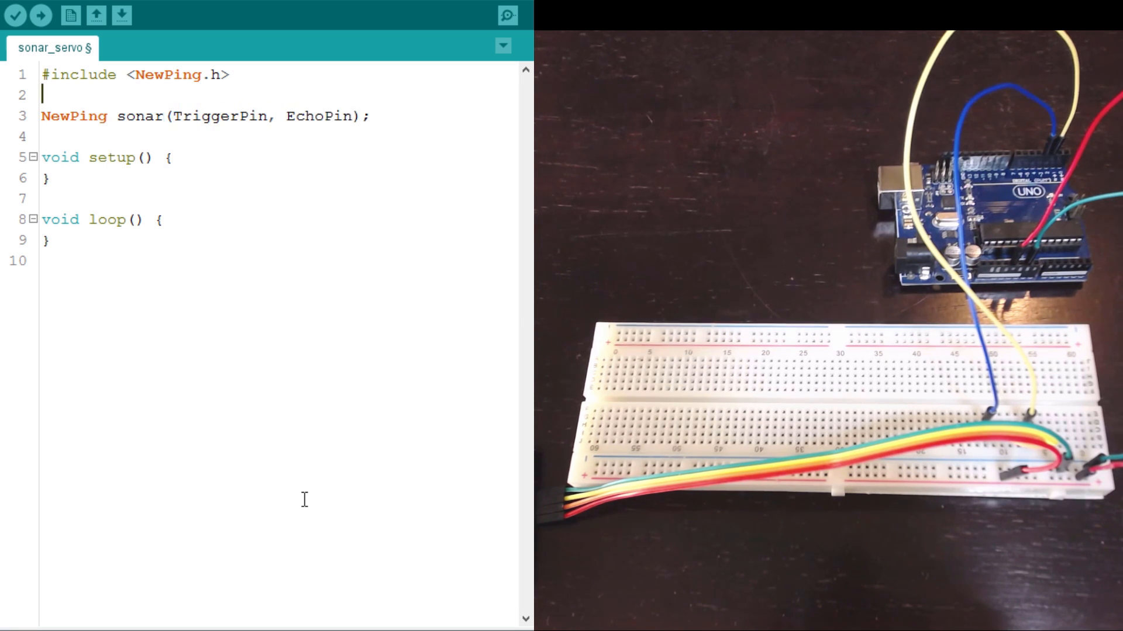
Define const int TriggerPin = 3 and const int EchoPin = 2
{"action": "type", "text": "const"}
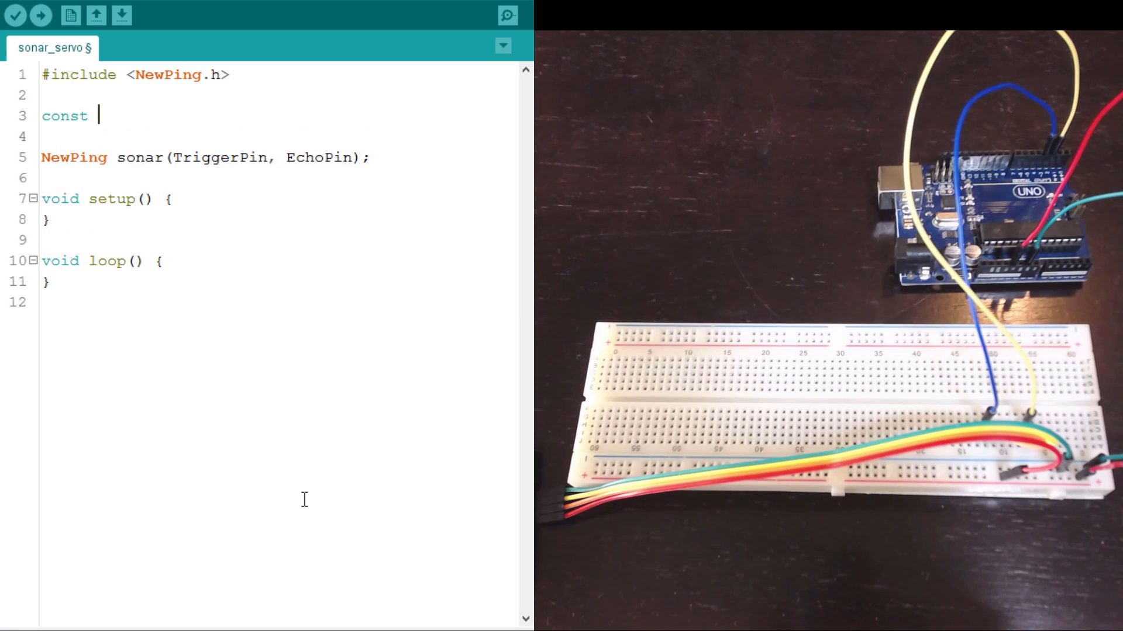
{"action": "type", "text": "int TriggerP"}
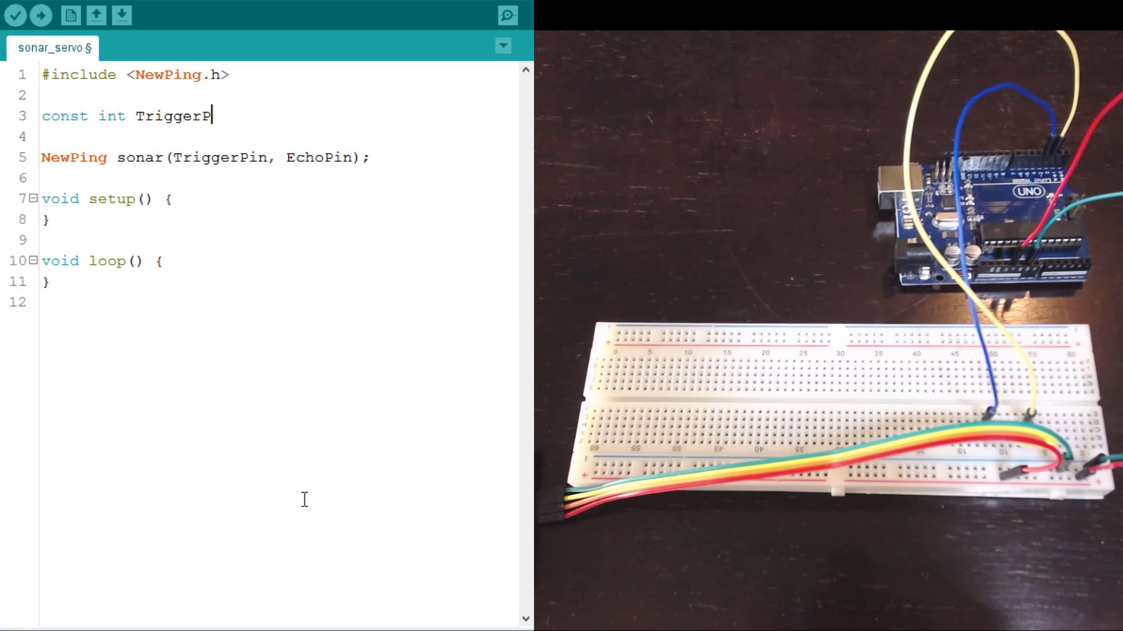
{"action": "type", "text": "in ="}
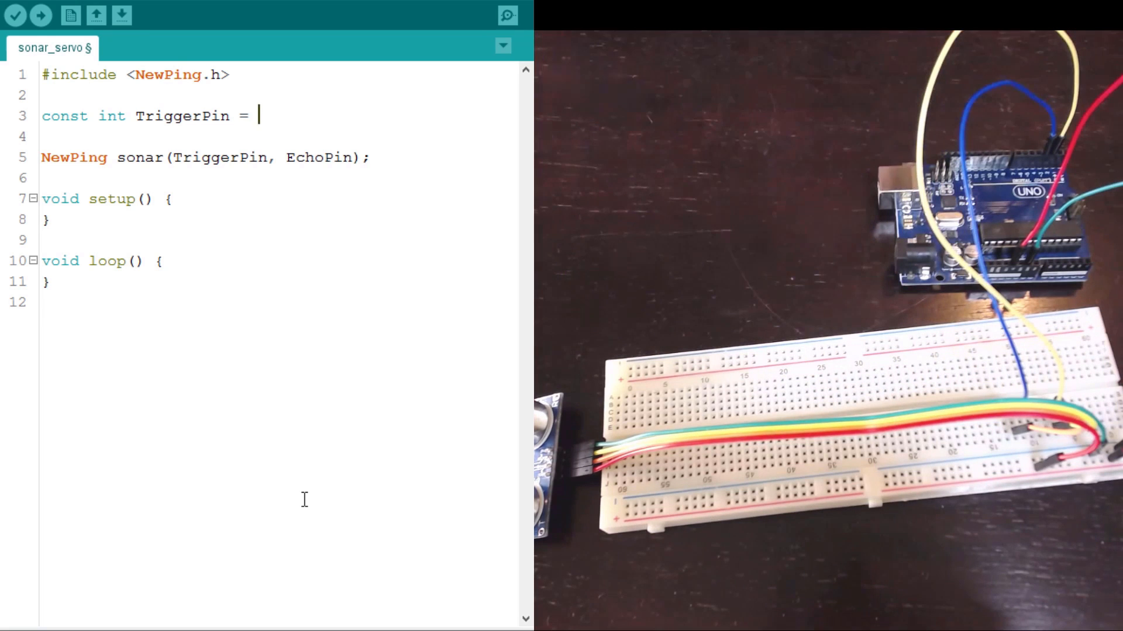
{"action": "type", "text": "3;"}
{"action": "type", "text": "const int E"}
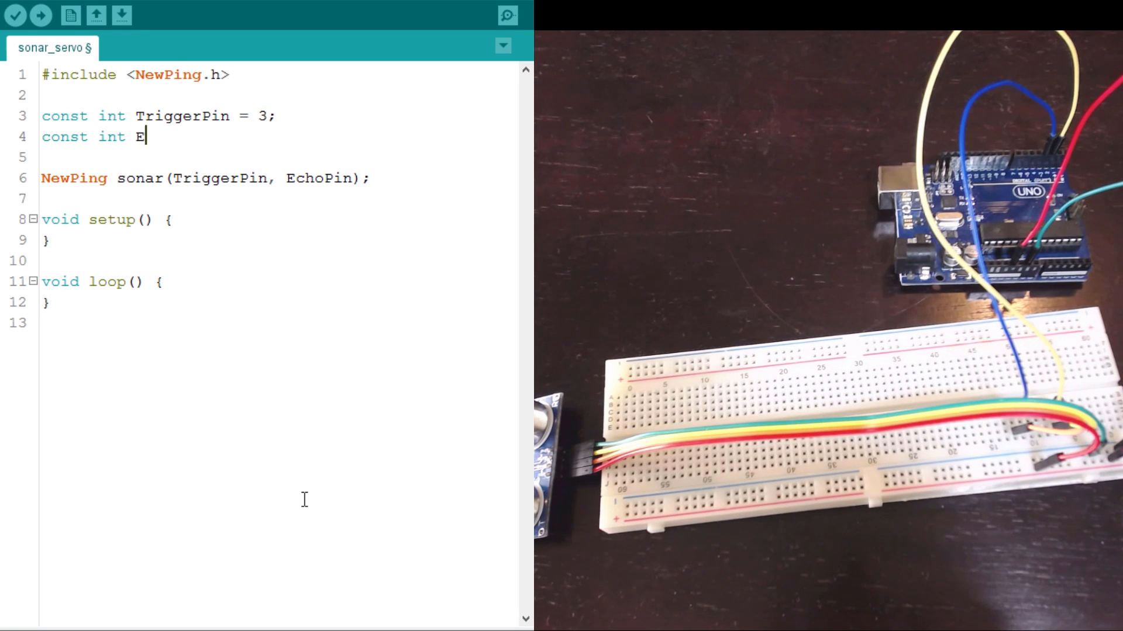
{"action": "type", "text": "choPin = 2;"}
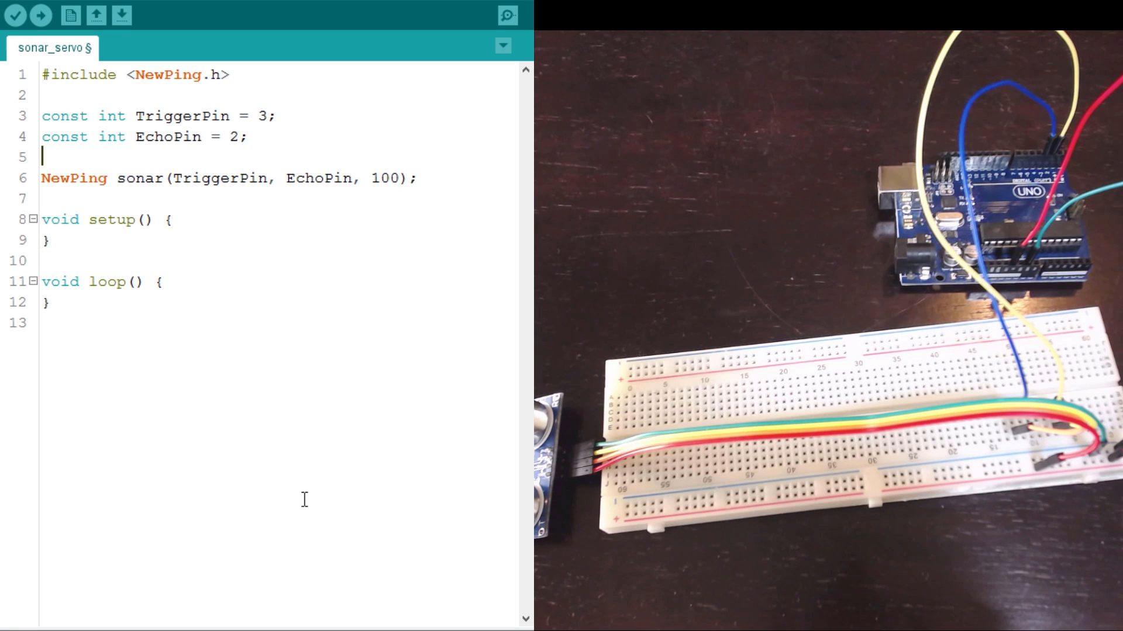
Annotate the sonar line with the comment // 100 = maxDistance
{"action": "type", "text": "//"}
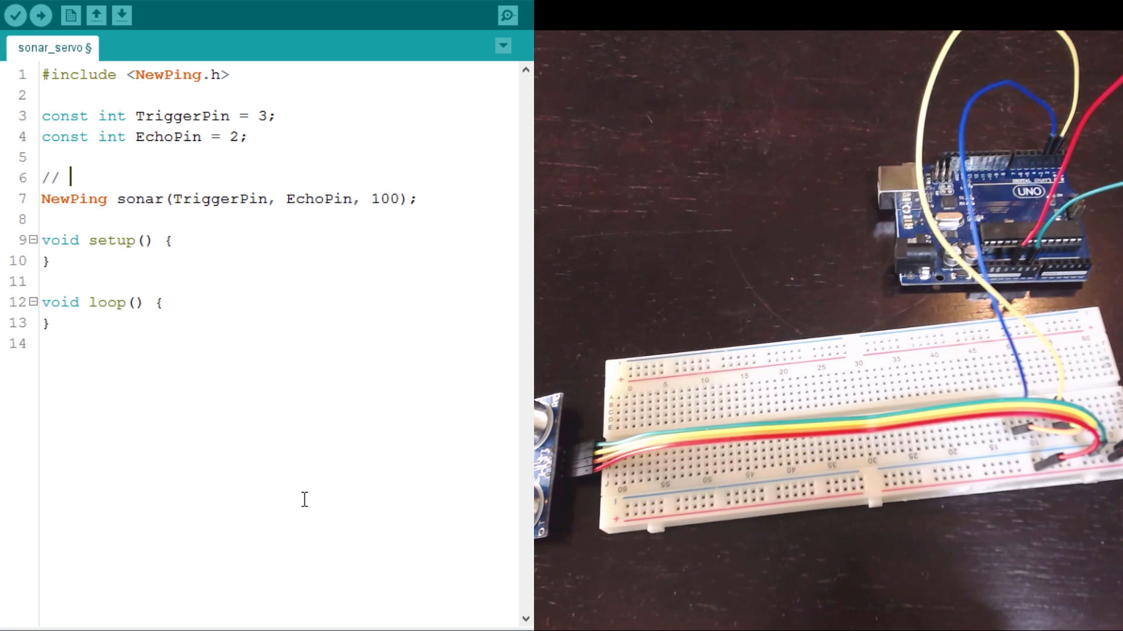
{"action": "type", "text": "100 = max"}
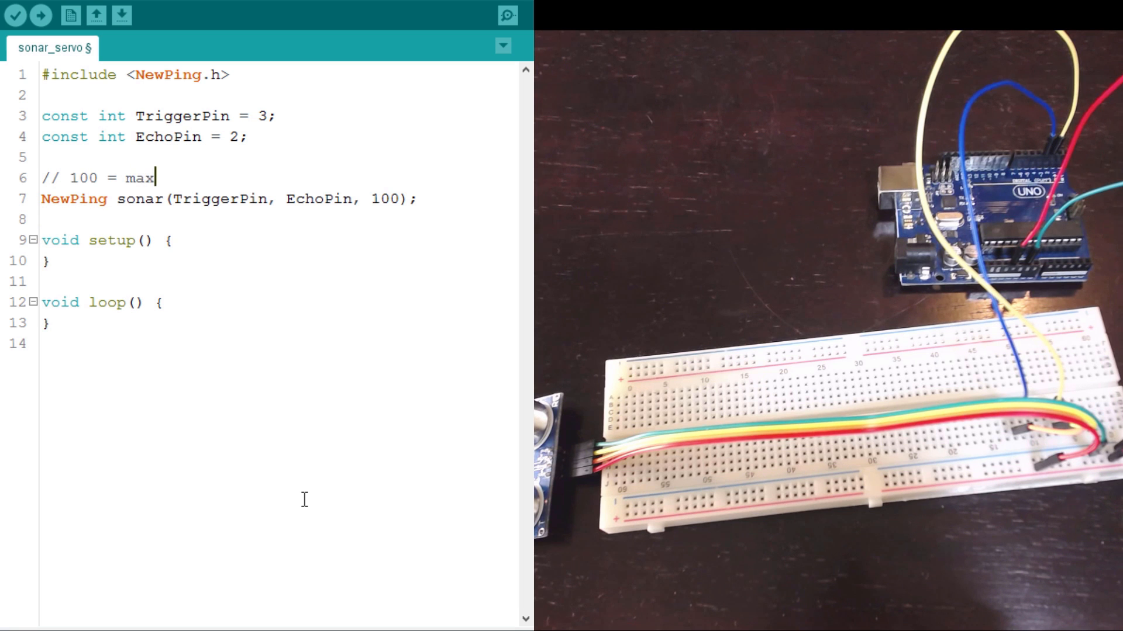
{"action": "type", "text": "Distance"}
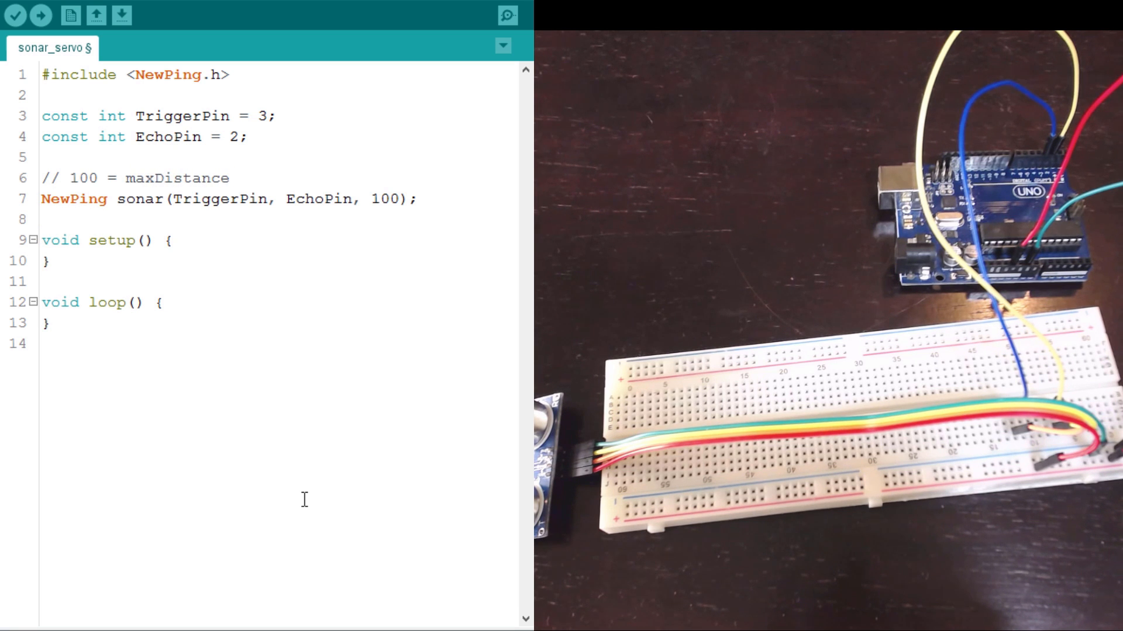
{"action": "left_click", "coordinate": [44, 261]}
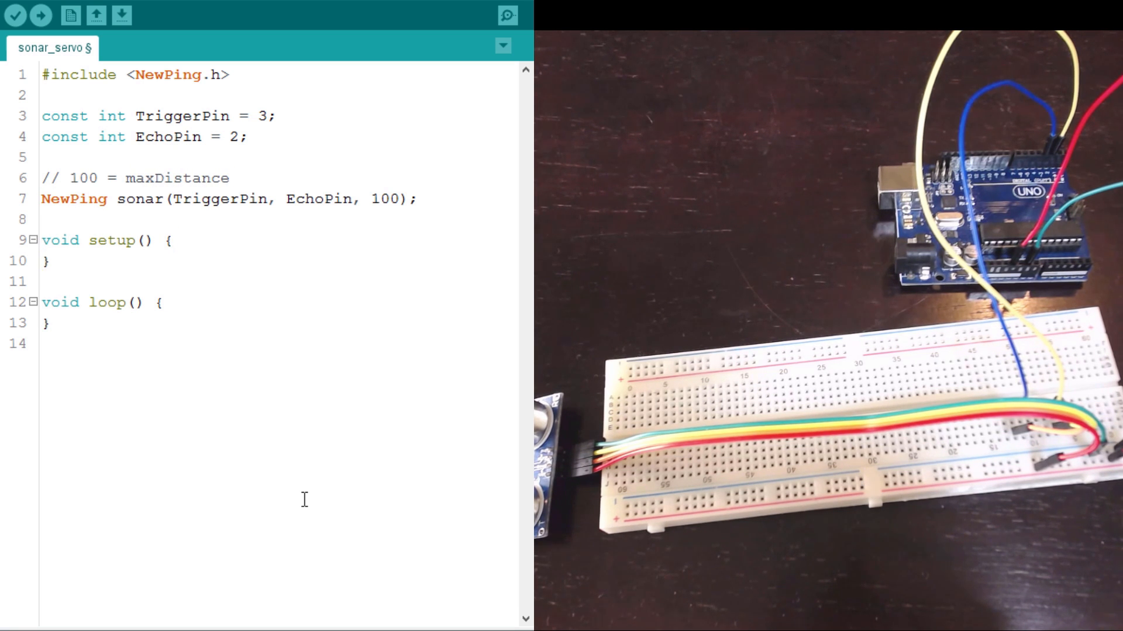
Add Serial.begin(9600); inside setup()
{"action": "key", "text": "Enter"}
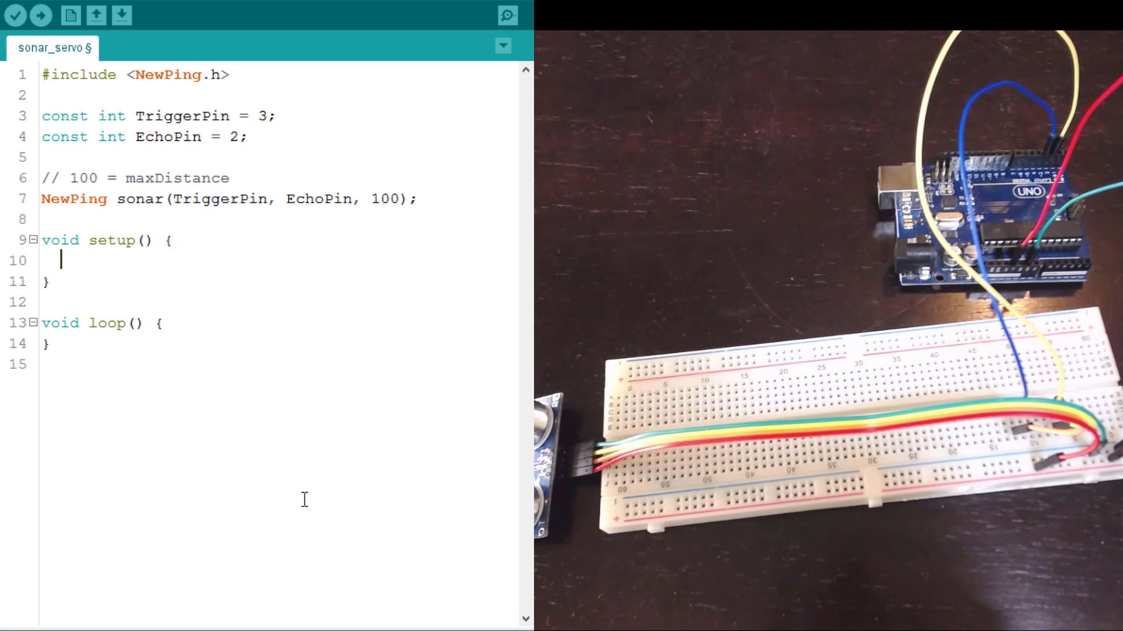
{"action": "type", "text": "seri"}
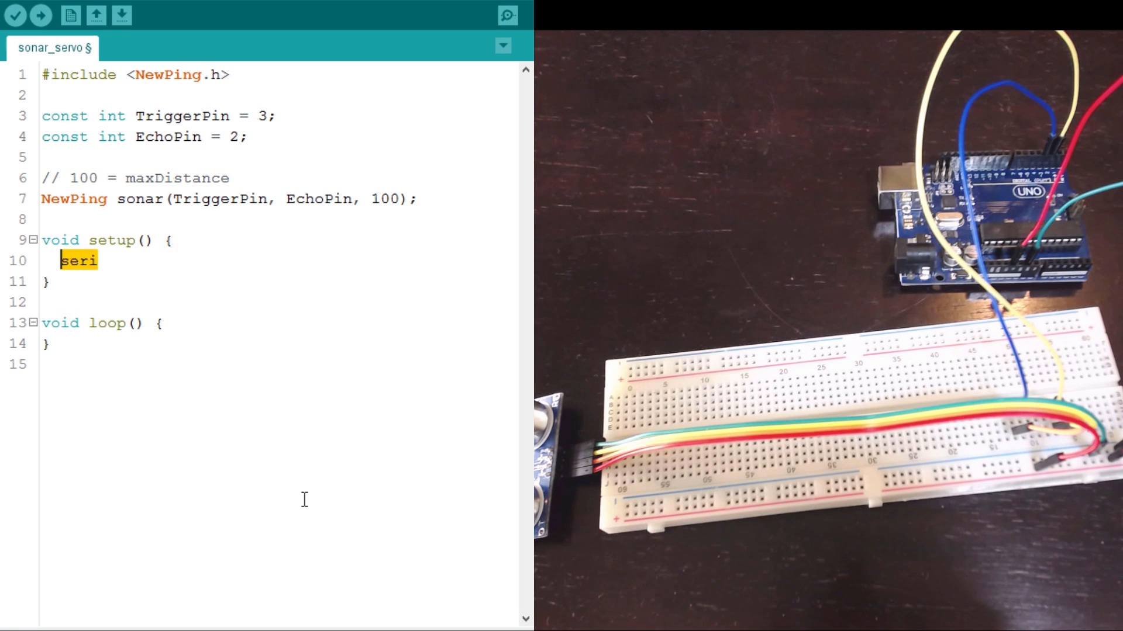
{"action": "type", "text": "Serial."}
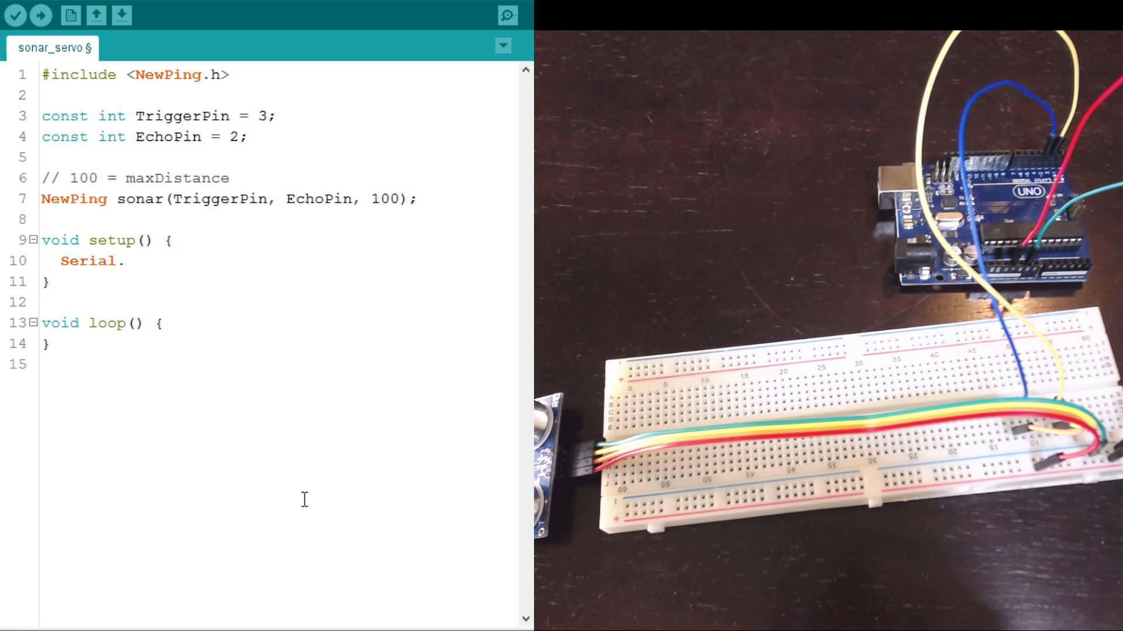
{"action": "type", "text": "be"}
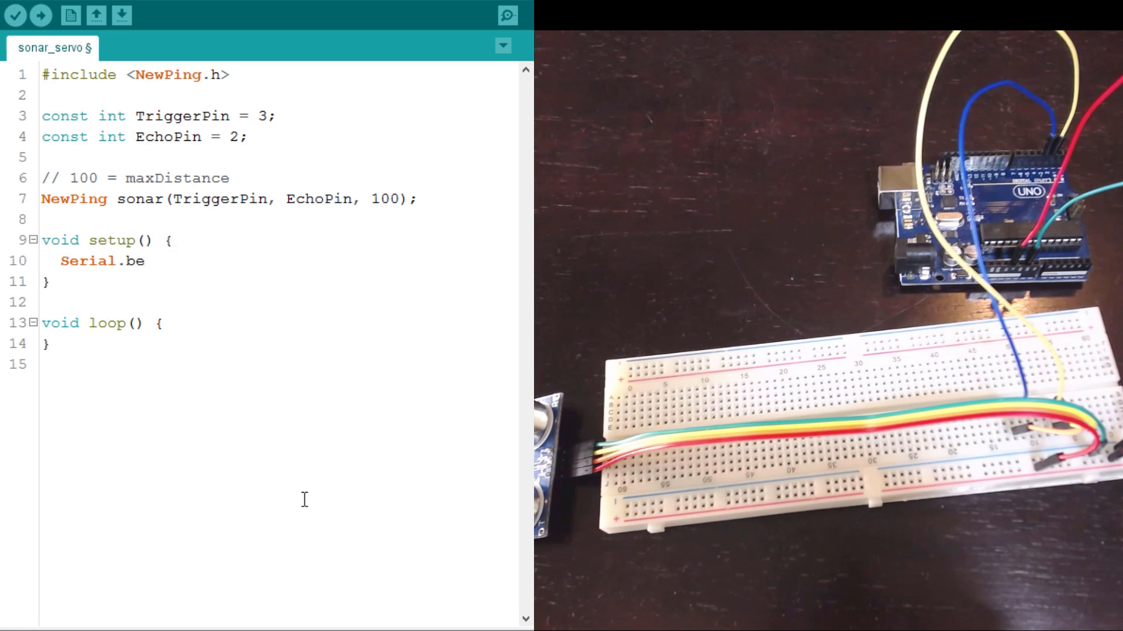
{"action": "type", "text": "gin(9600)"}
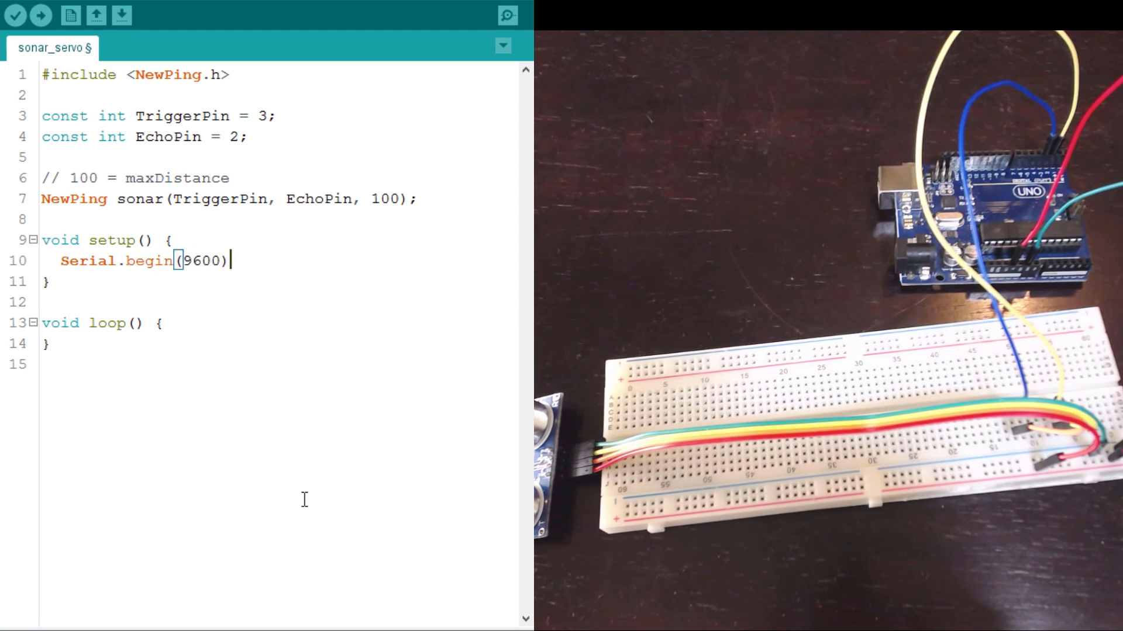
{"action": "type", "text": ";"}
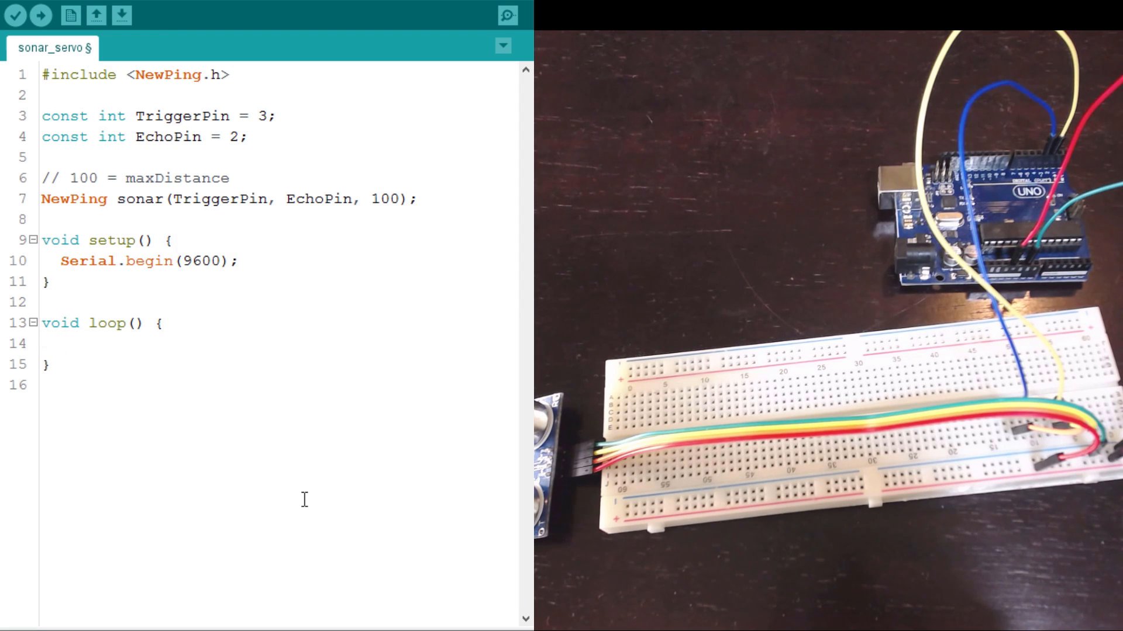
In loop(), write int cm = sonar.ping_cm(); Serial.println(cm); delay(250);
{"action": "left_click", "coordinate": [61, 343]}
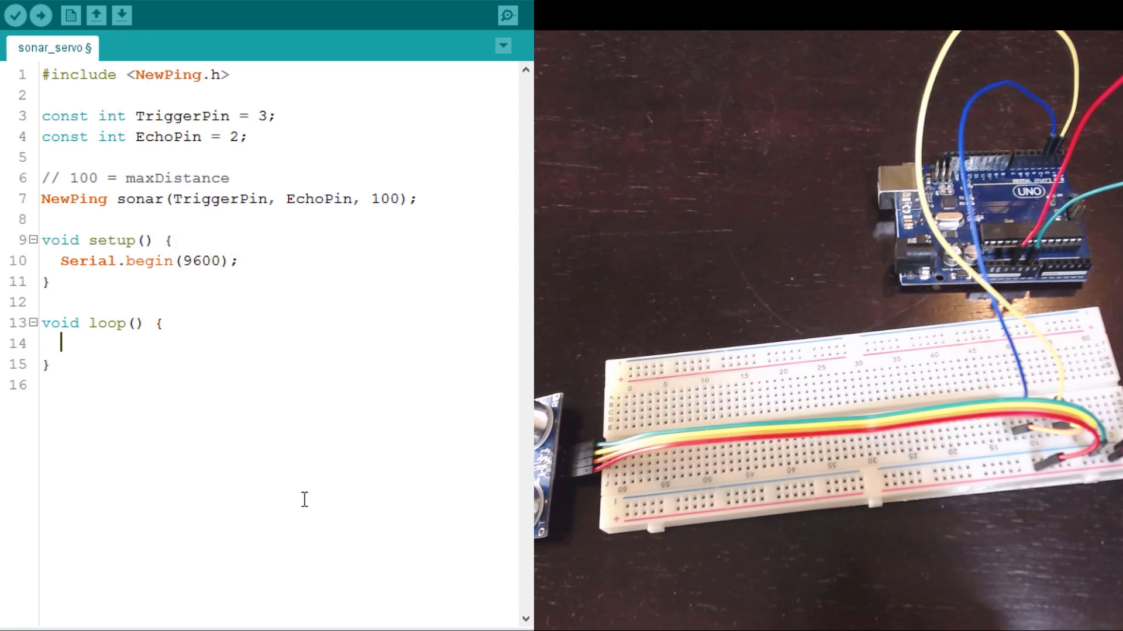
{"action": "type", "text": "int cm ="}
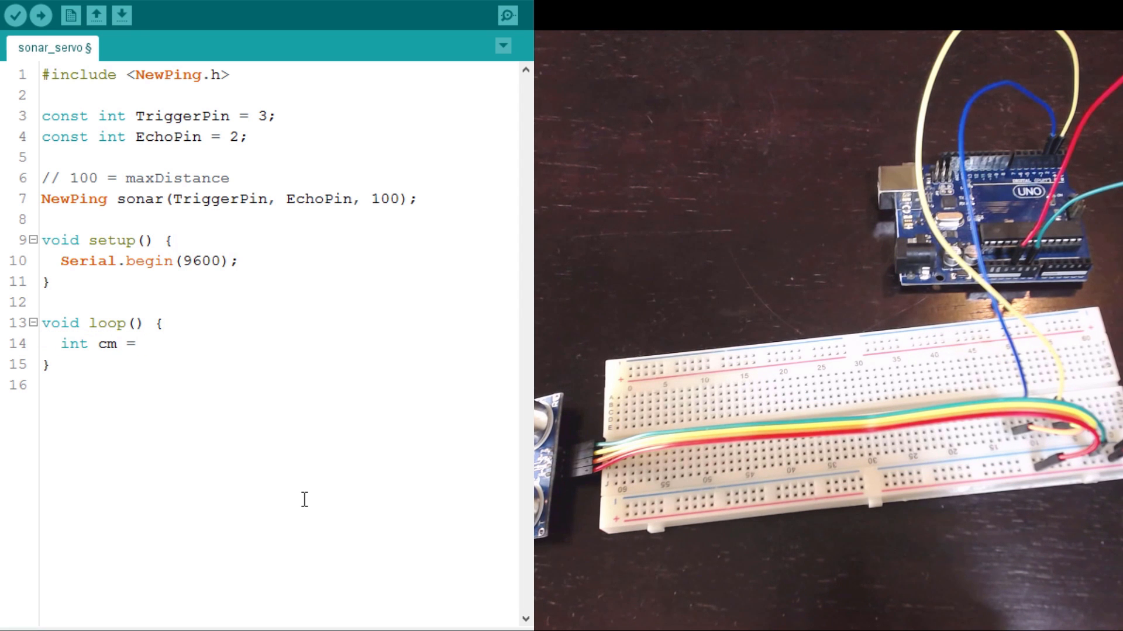
{"action": "type", "text": "sonar."}
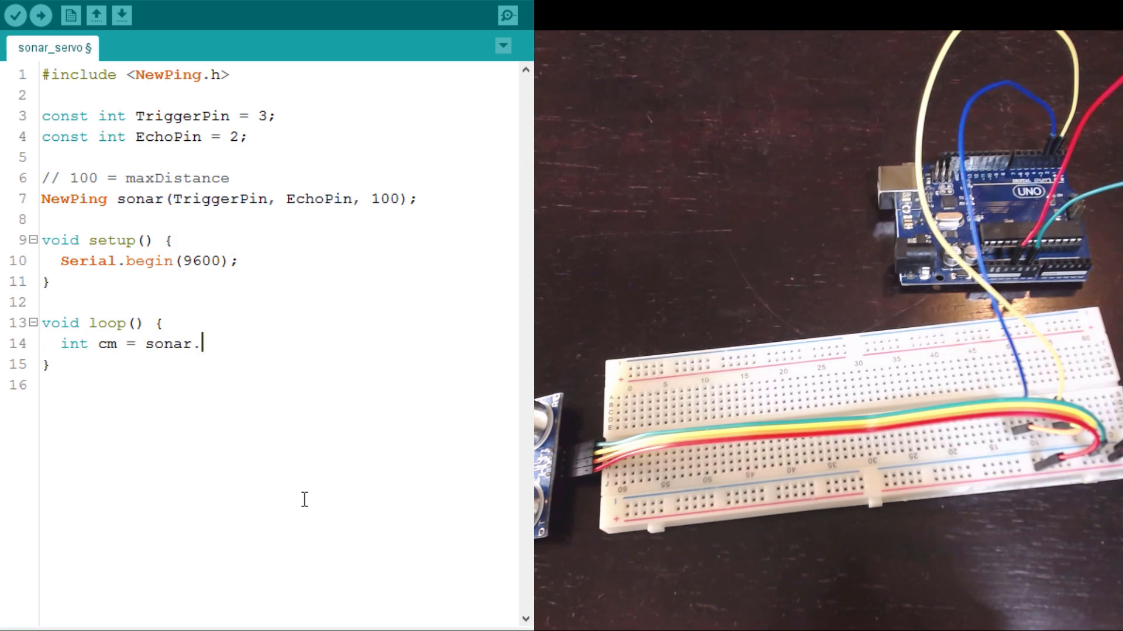
{"action": "type", "text": "ping_cm();"}
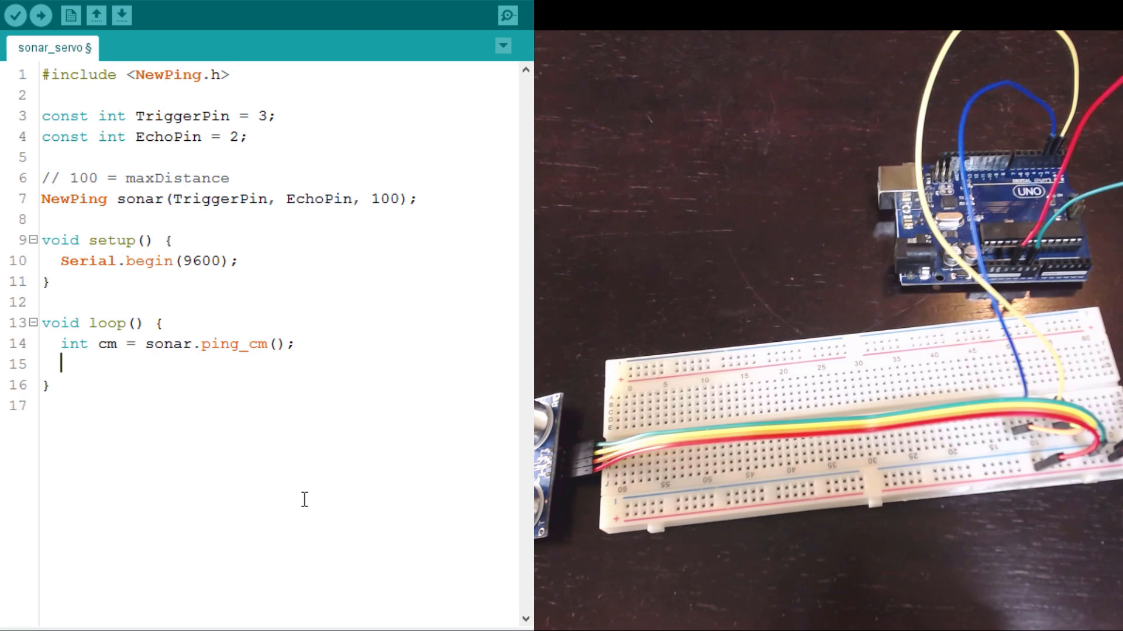
{"action": "type", "text": "Serial.print"}
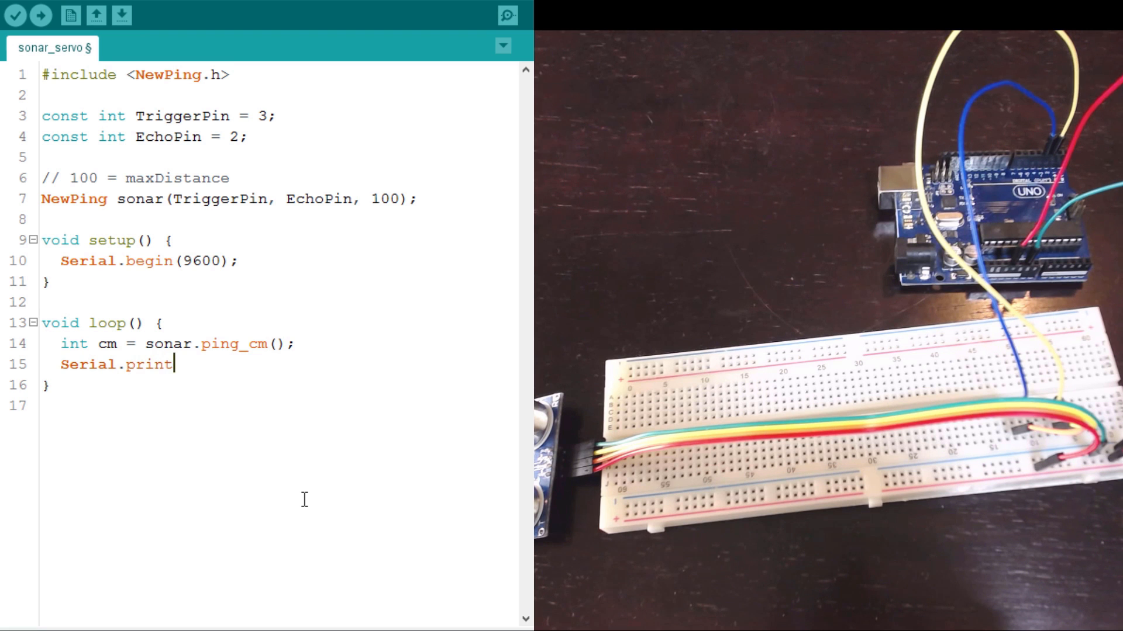
{"action": "type", "text": "ln(cm);"}
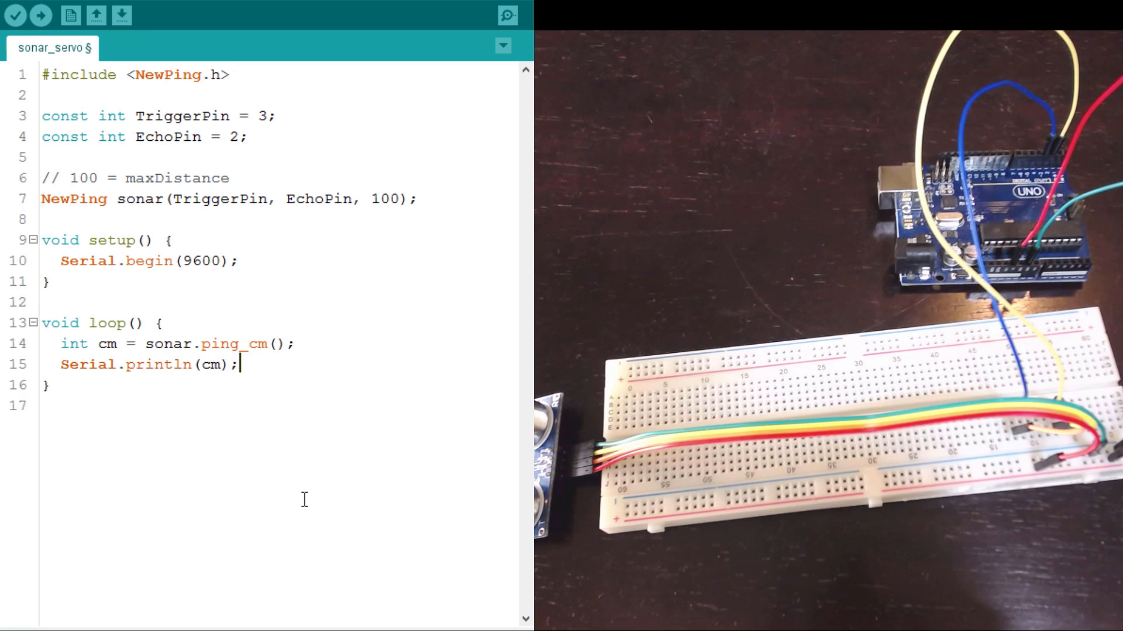
{"action": "key", "text": "Enter"}
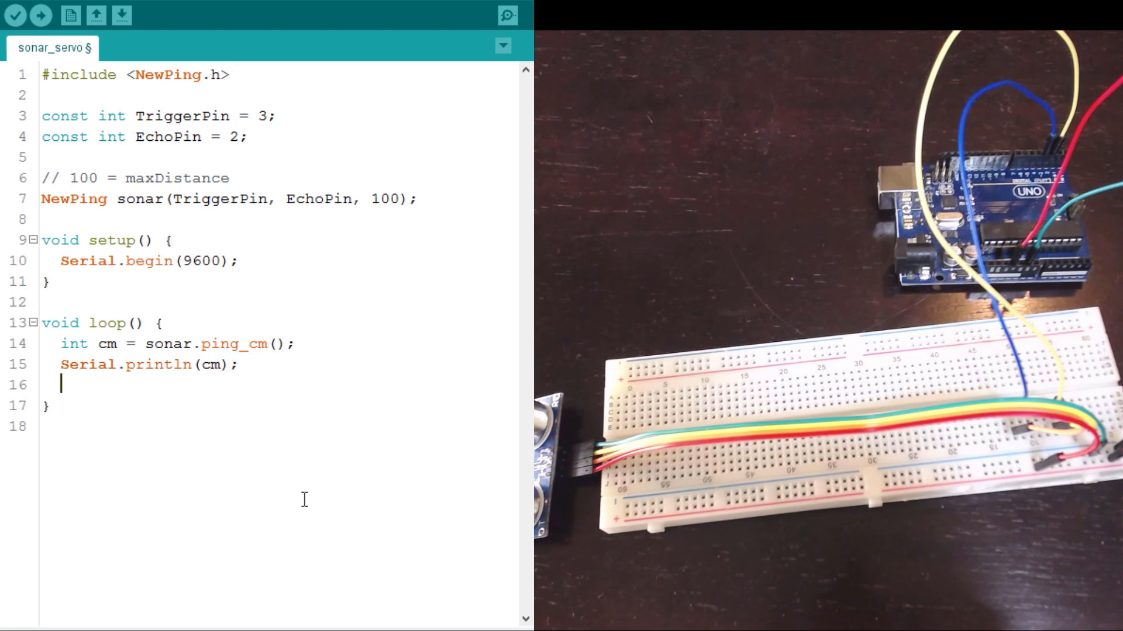
{"action": "type", "text": "delay("}
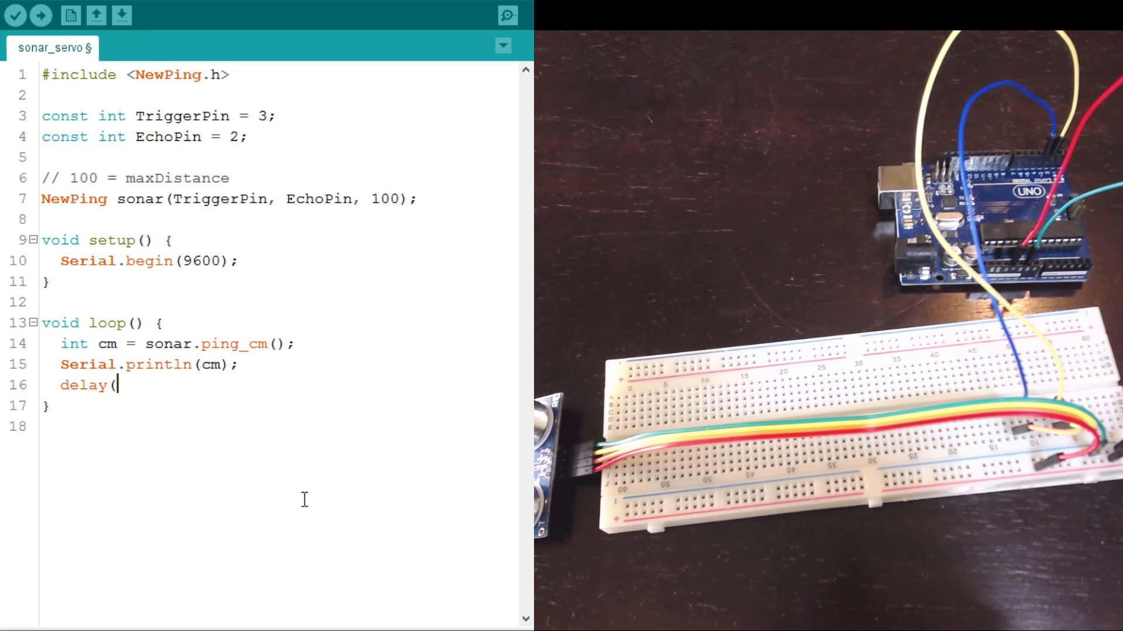
{"action": "type", "text": "250);"}
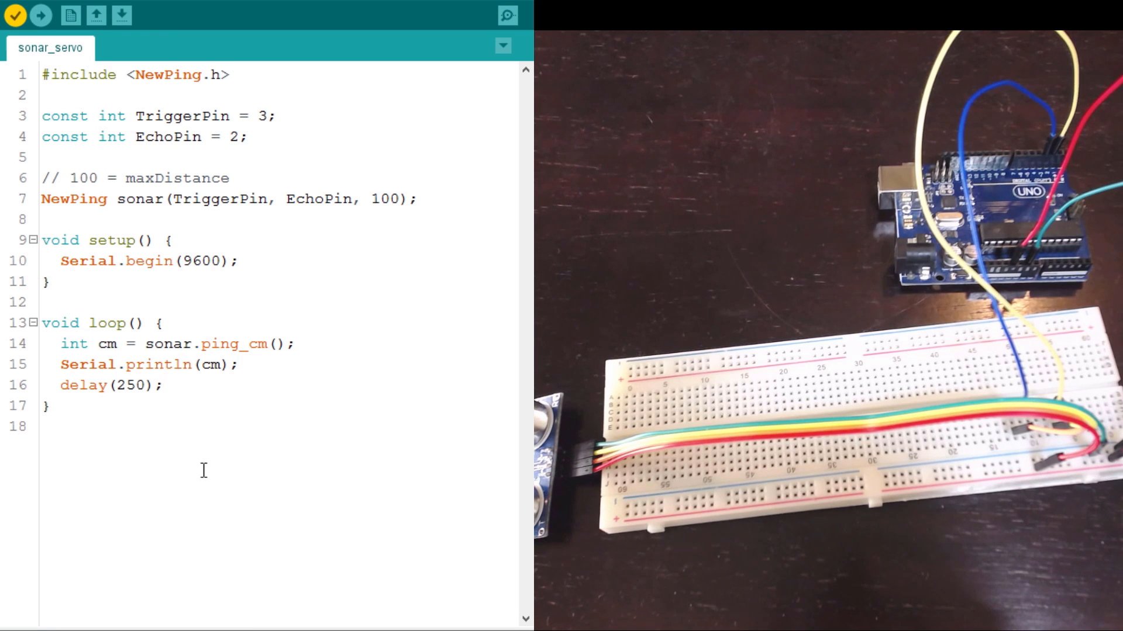
Verify that the distance-reading sketch compiles
{"action": "left_click", "coordinate": [15, 16]}
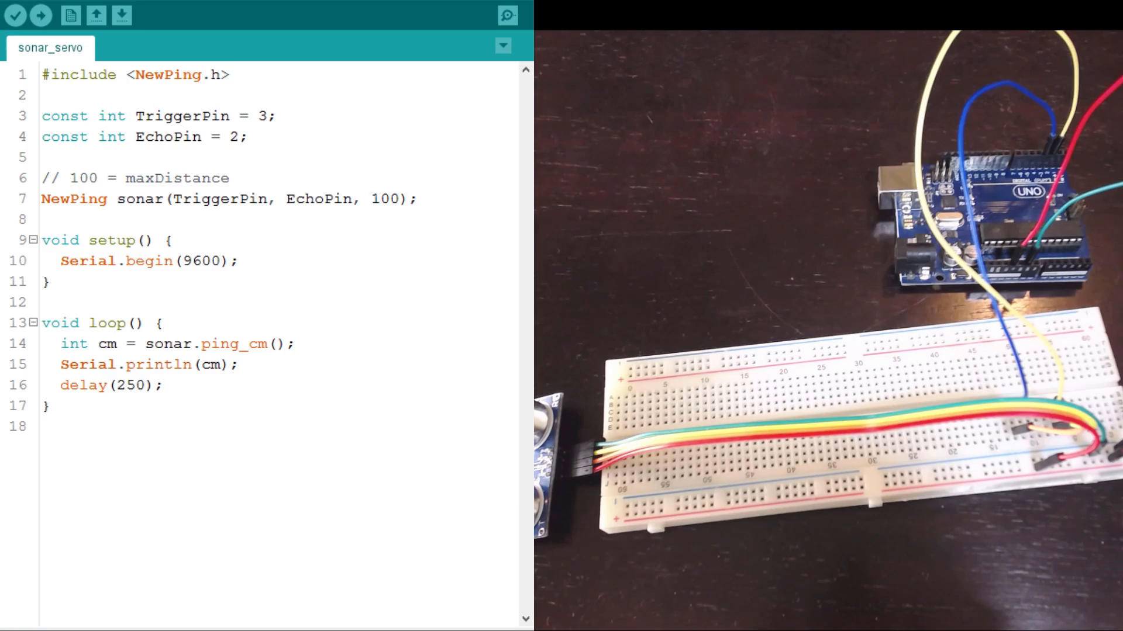
{"action": "left_click", "coordinate": [503, 16]}
{"action": "type", "text": "#include <Servo.h>"}
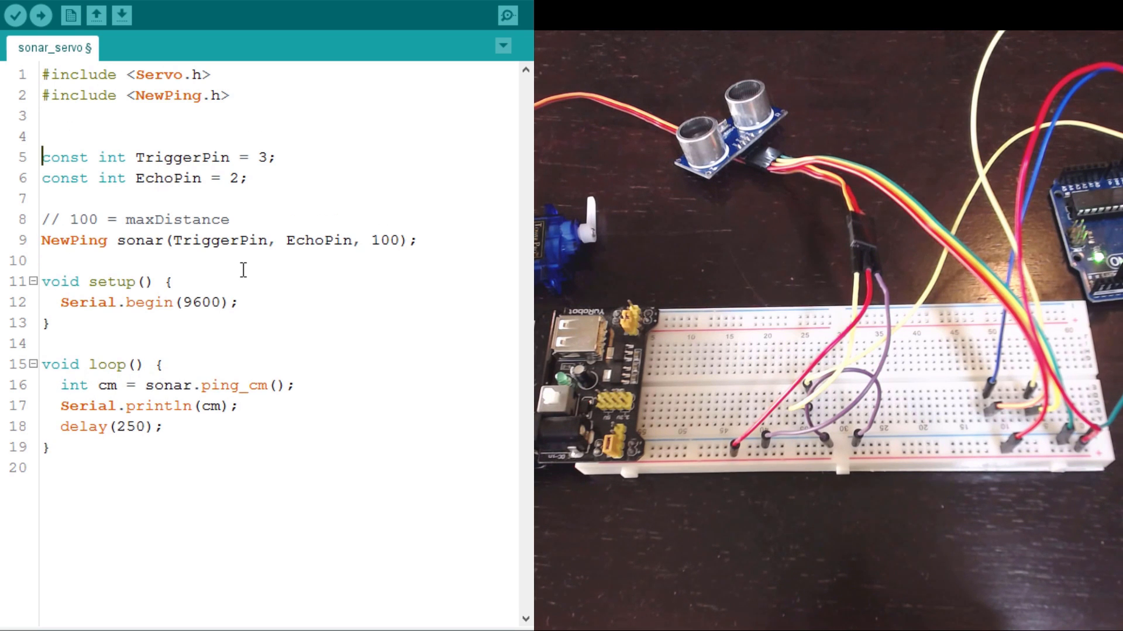
Declare const int ServoPin = 11 above the trigger and echo pin constants
{"action": "type", "text": "const int"}
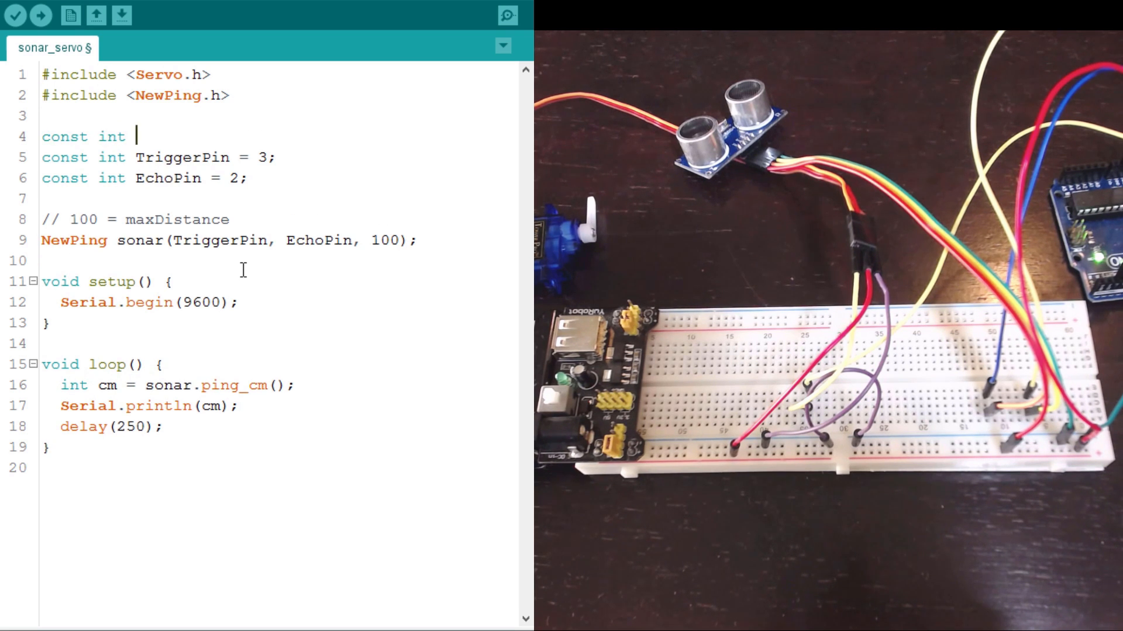
{"action": "type", "text": "ServoPin ="}
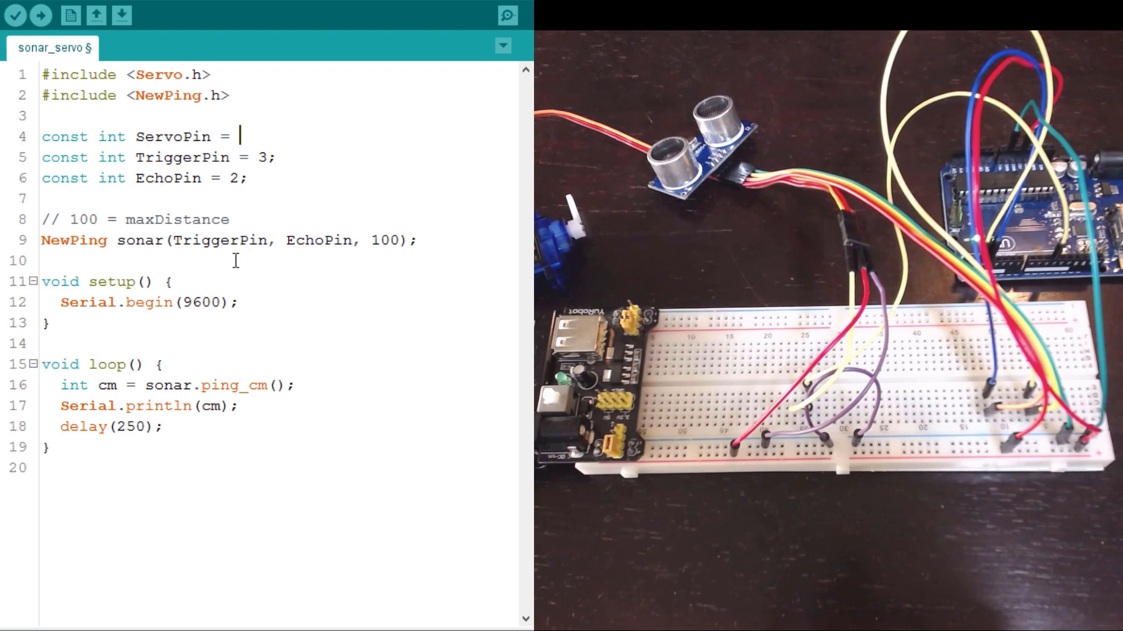
{"action": "type", "text": "11;"}
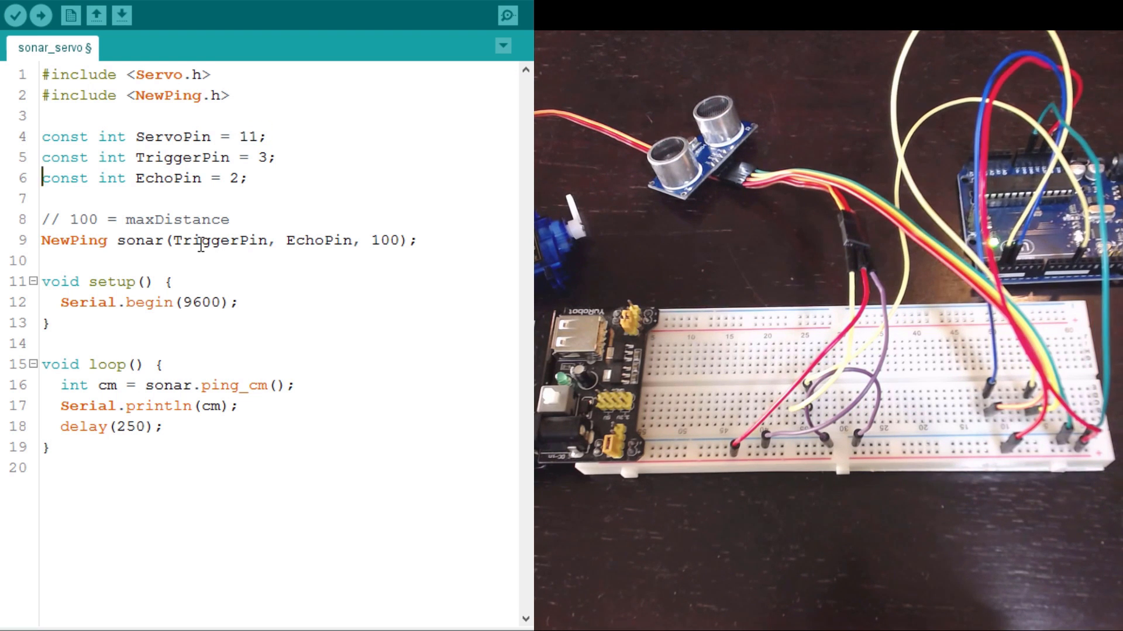
{"action": "left_click", "coordinate": [42, 260]}
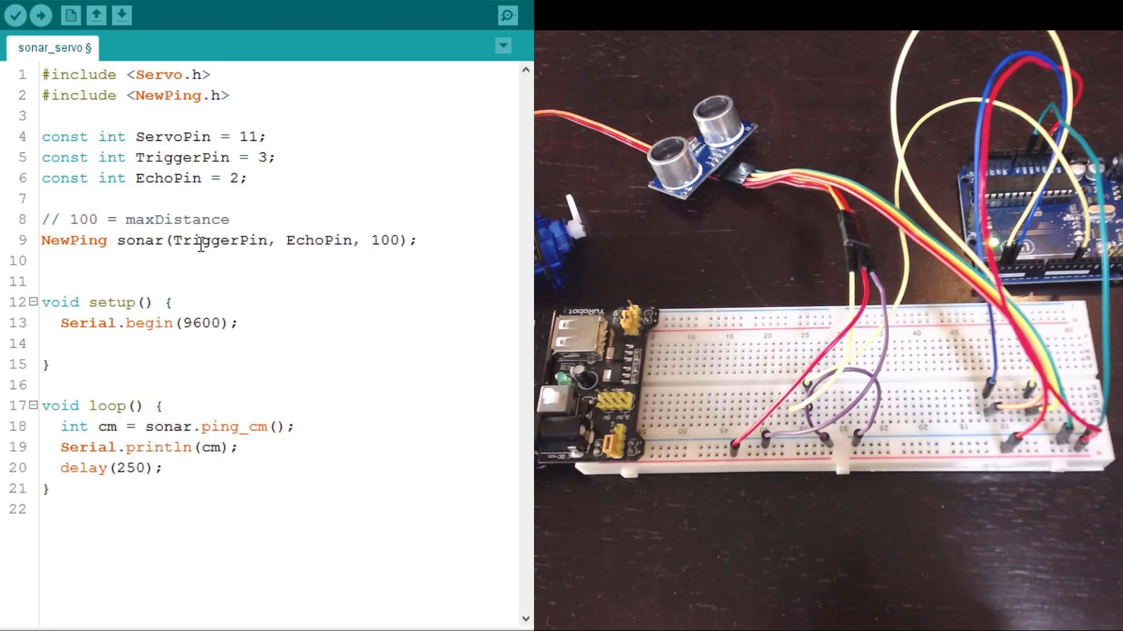
Declare Servo servo; and attach it with servo.attach(ServoPin); in setup()
{"action": "type", "text": "Servo ser"}
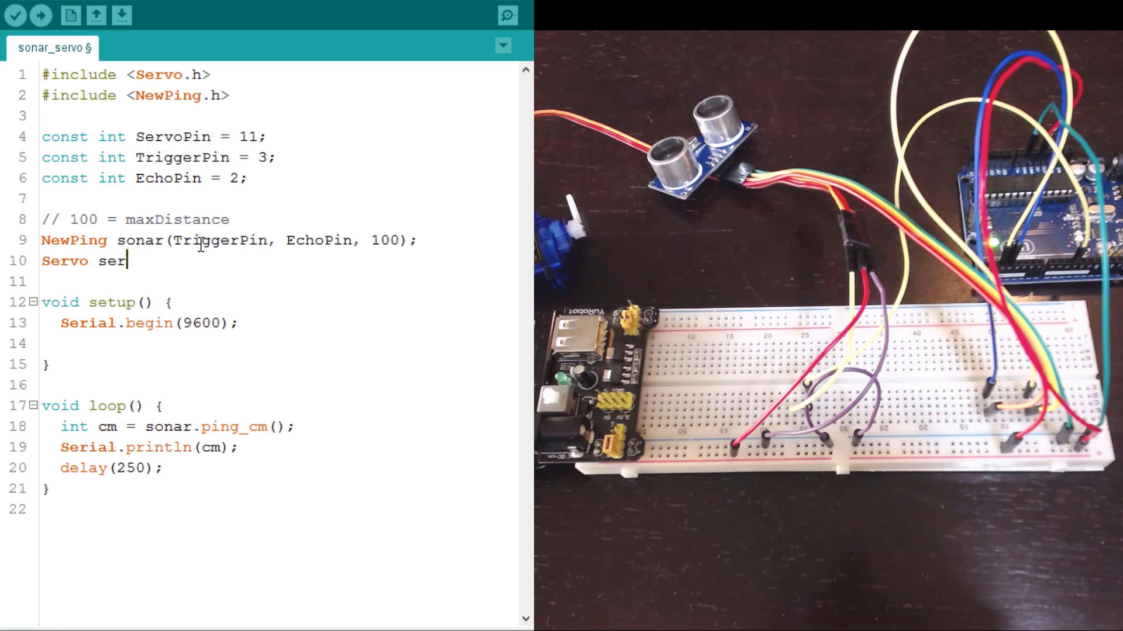
{"action": "type", "text": "vo;"}
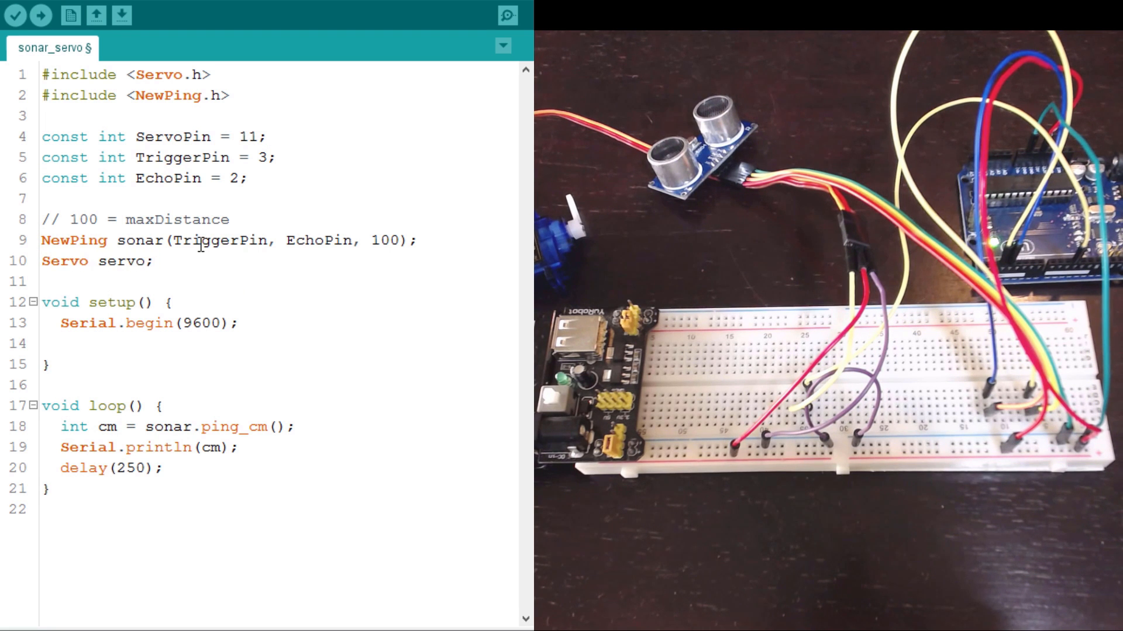
{"action": "type", "text": "("}
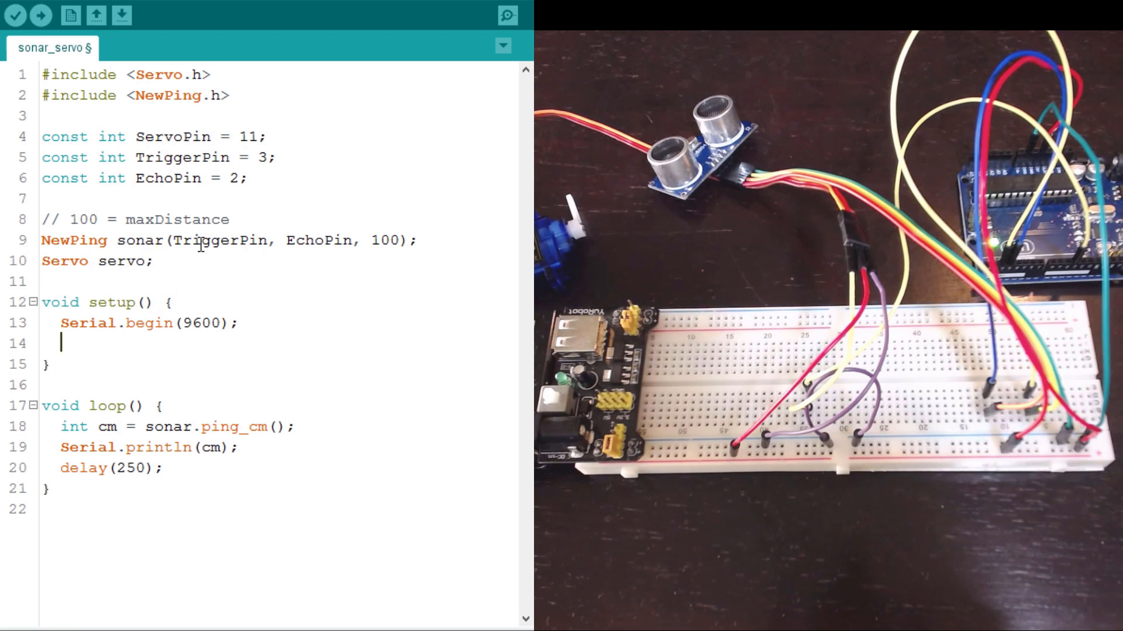
{"action": "type", "text": "servo."}
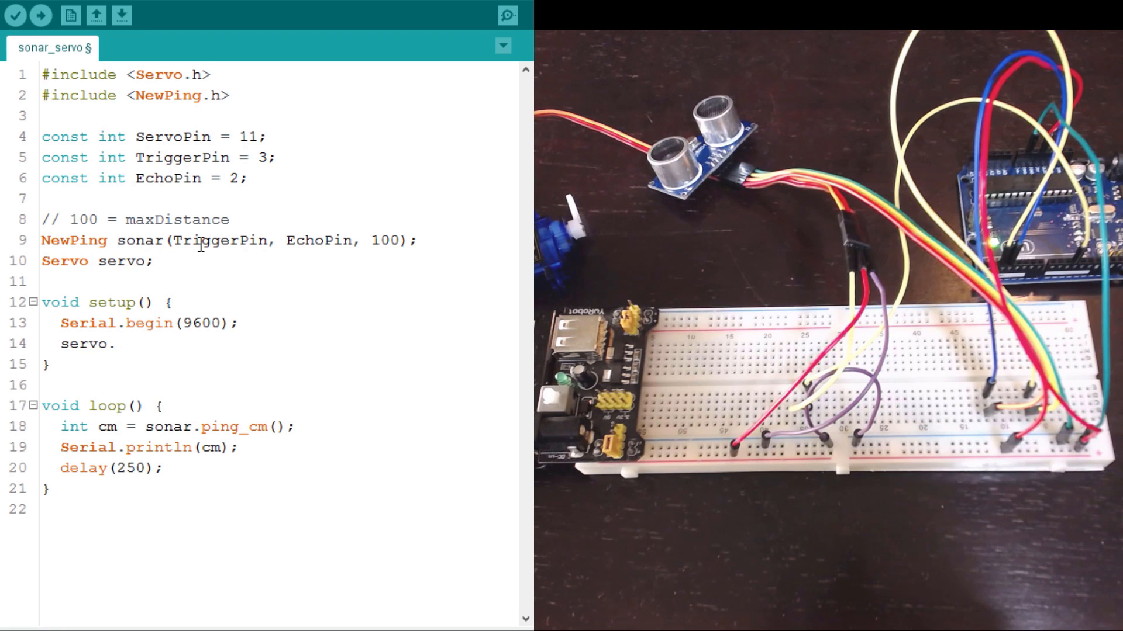
{"action": "type", "text": "attack"}
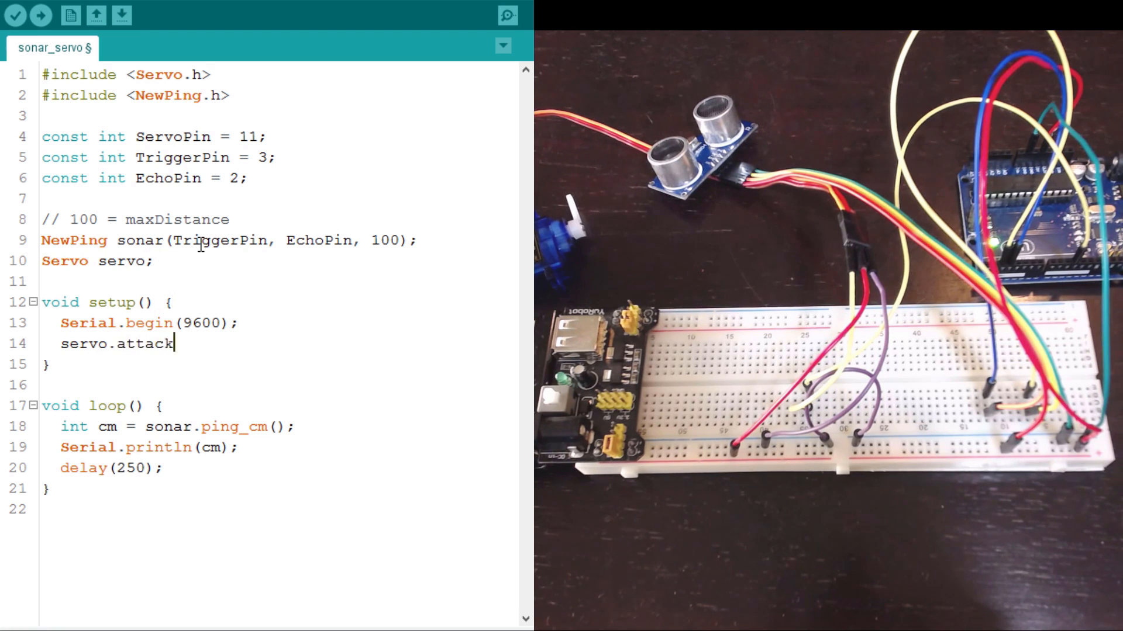
{"action": "type", "text": "(Ser"}
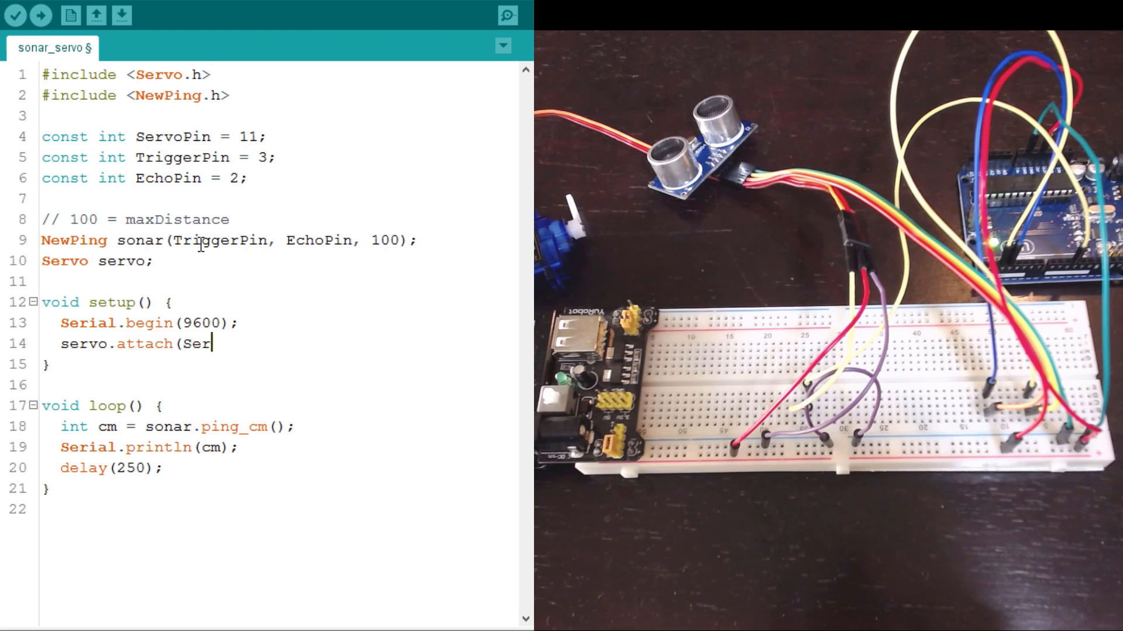
{"action": "type", "text": "voPin);"}
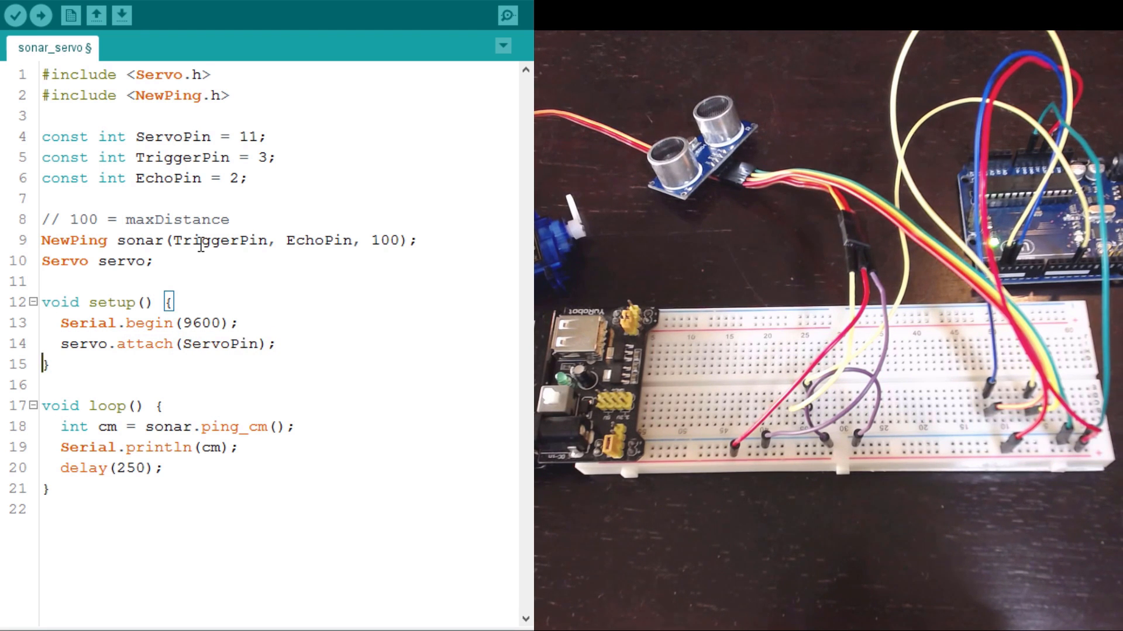
{"action": "left_click", "coordinate": [45, 468]}
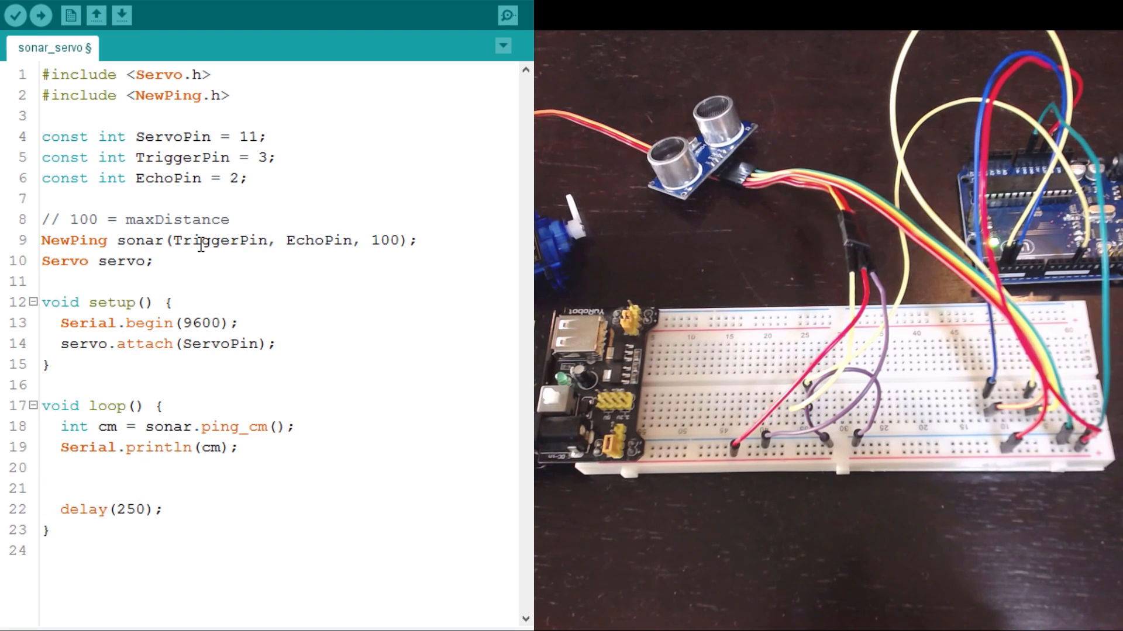
Add a servo.write(...) placeholder line in loop() after the print
{"action": "key", "text": "enter"}
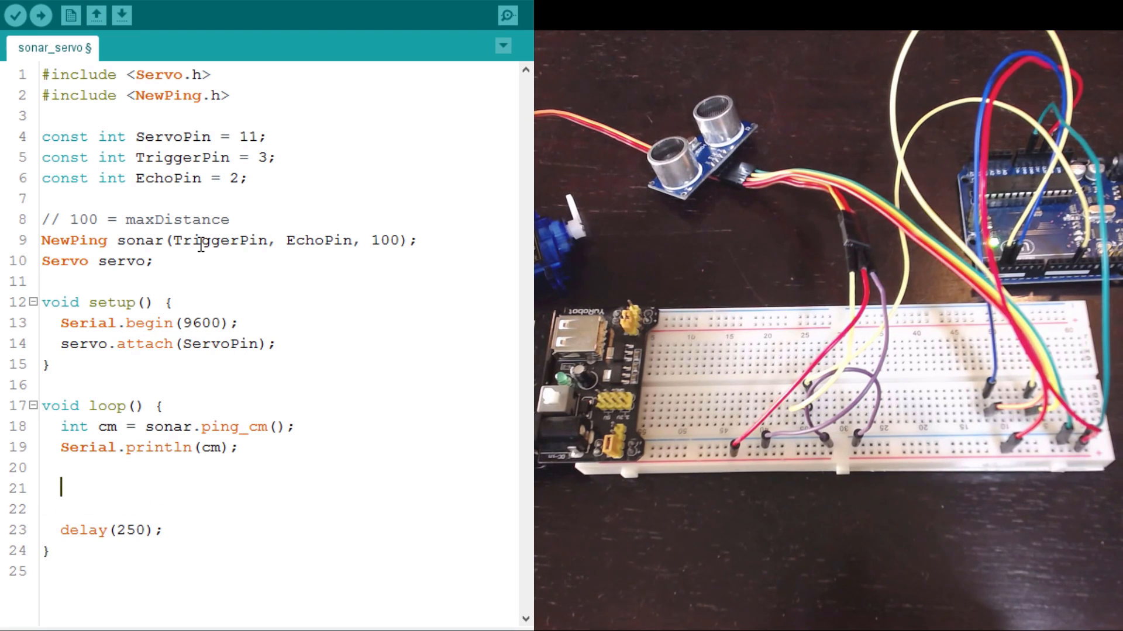
{"action": "type", "text": "servo.write("}
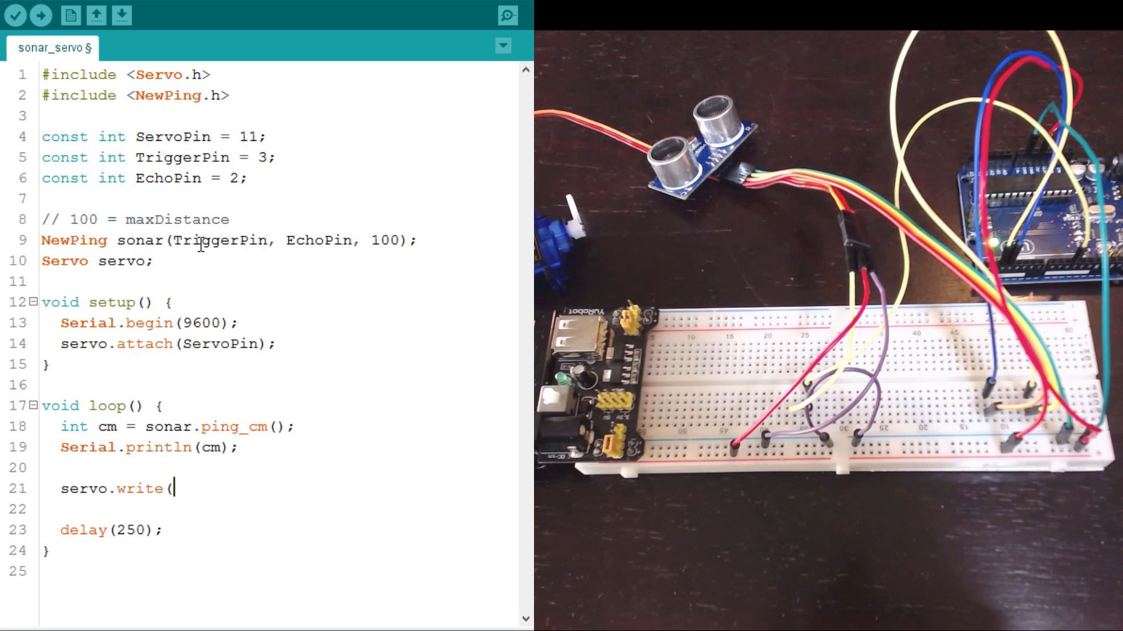
{"action": "type", "text": ");"}
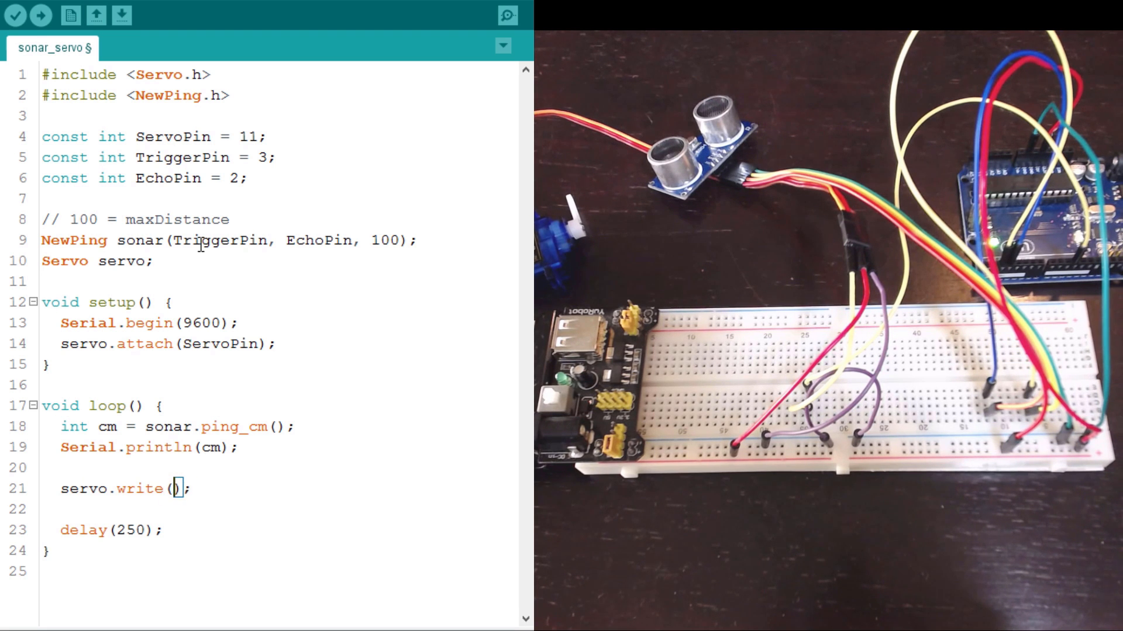
{"action": "type", "text": "..."}
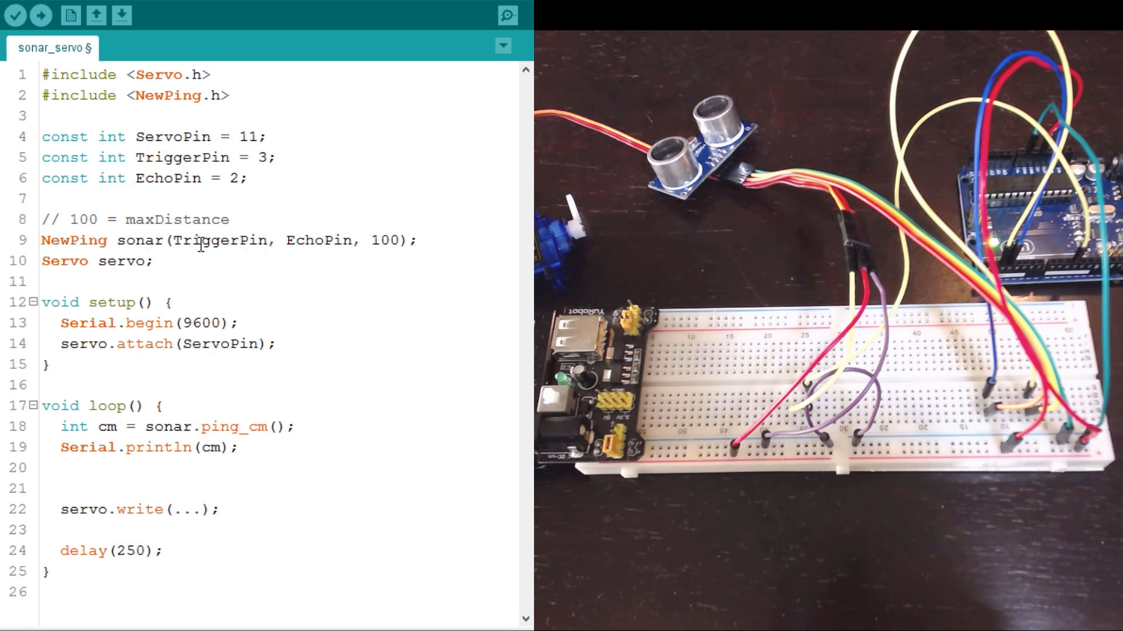
Write int angle = map(cm, 2, 15, 15, 165); and pass angle to servo.write
{"action": "type", "text": "int angle = map"}
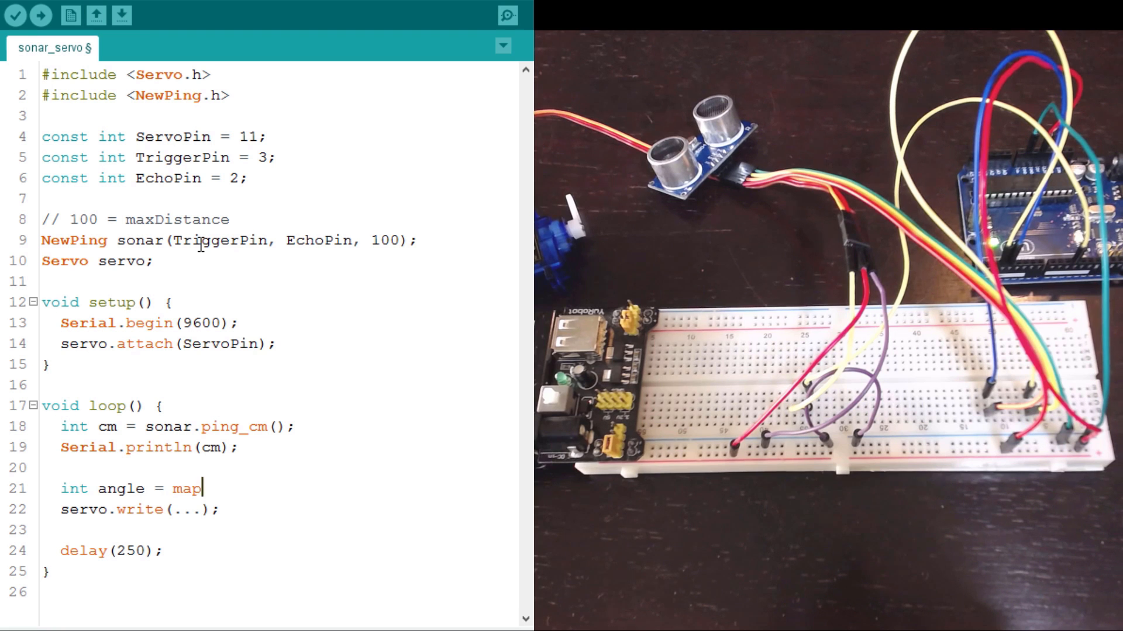
{"action": "type", "text": "();"}
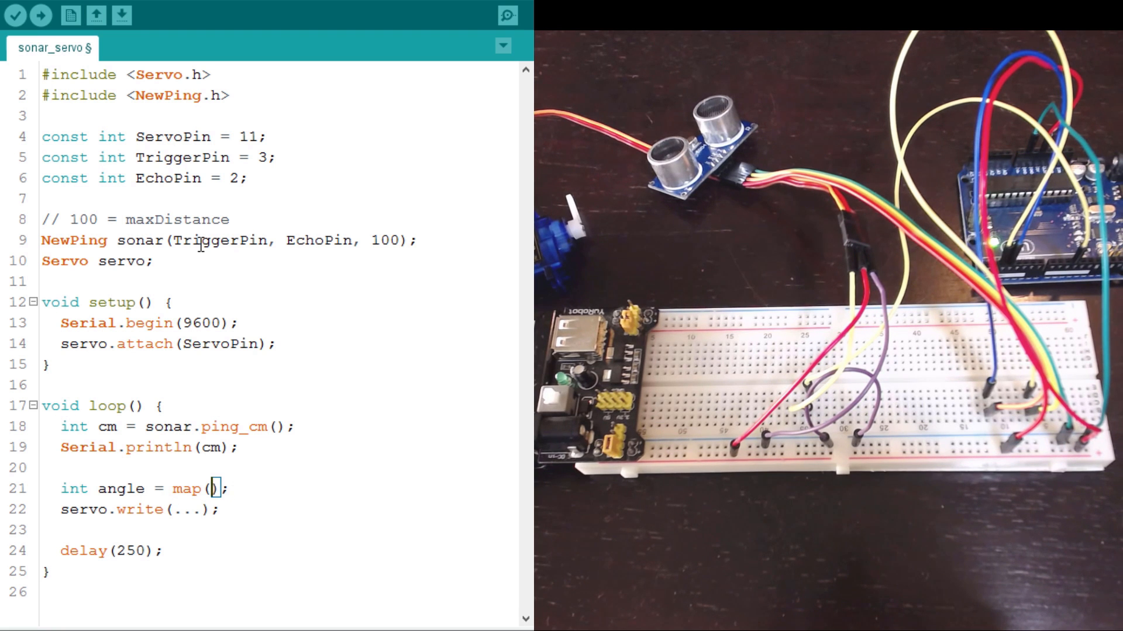
{"action": "type", "text": "cm,"}
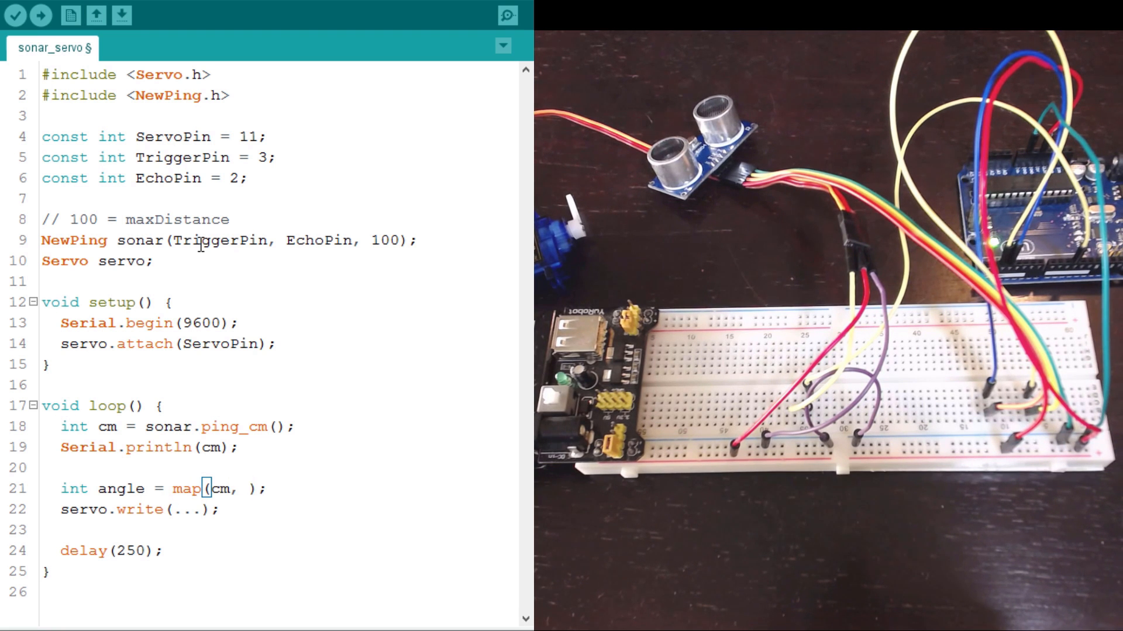
{"action": "type", "text": "2, 15,"}
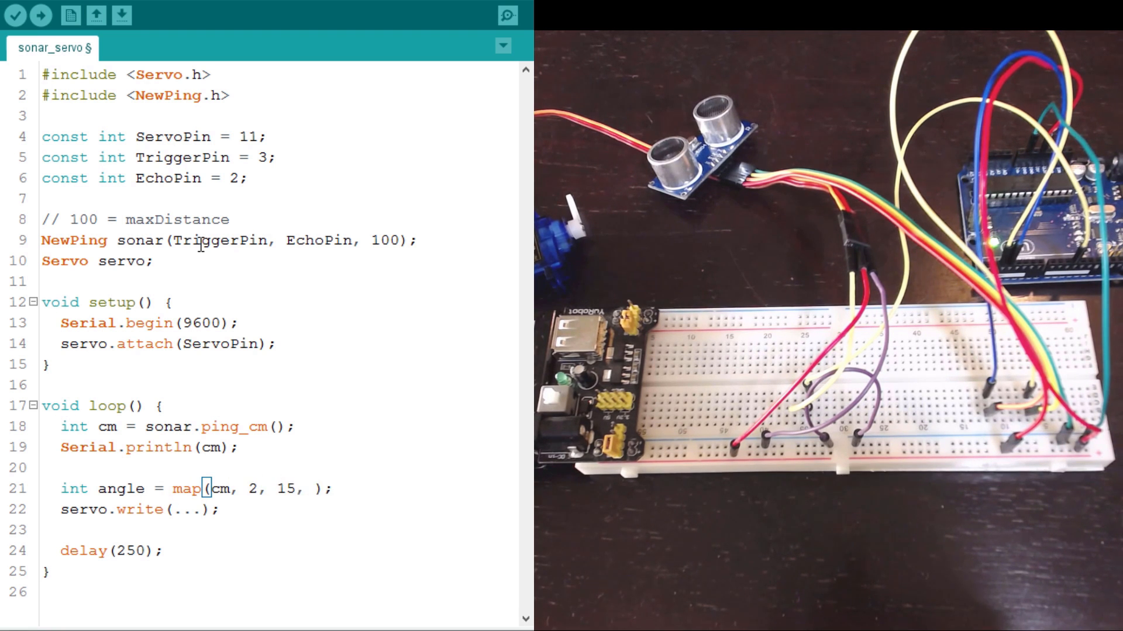
{"action": "type", "text": "15,"}
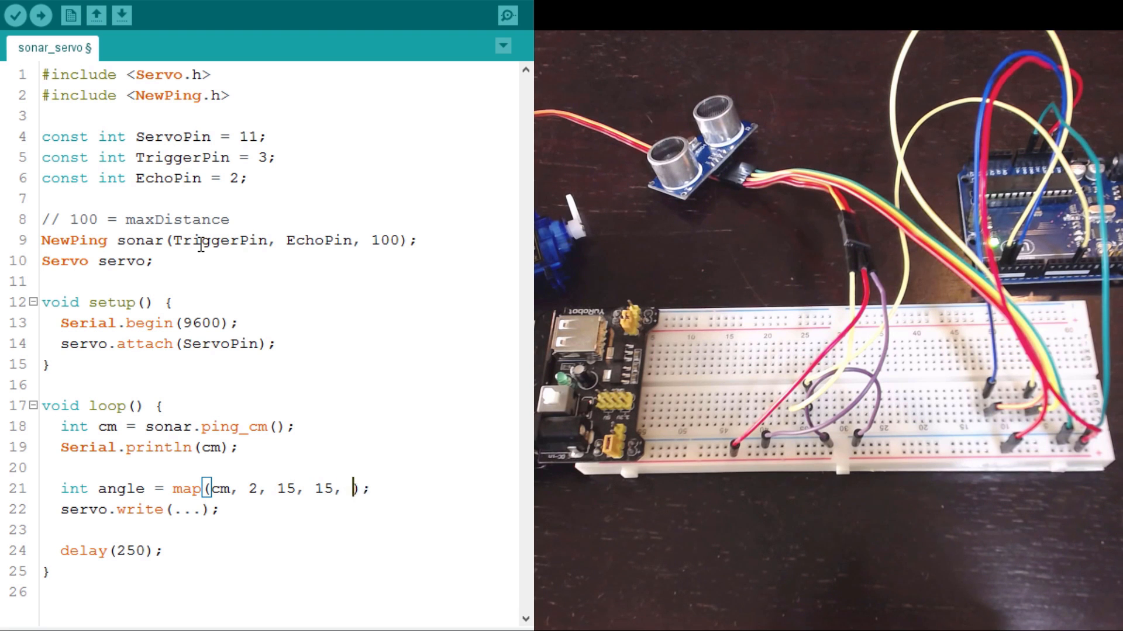
{"action": "type", "text": "165"}
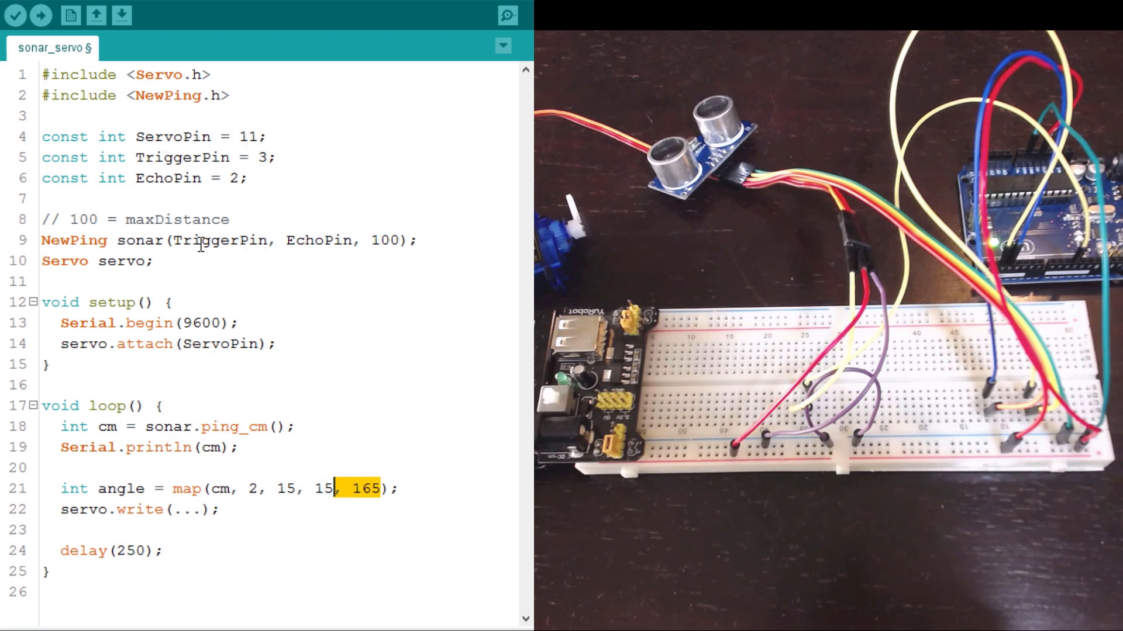
{"action": "type", "text": "0, 180"}
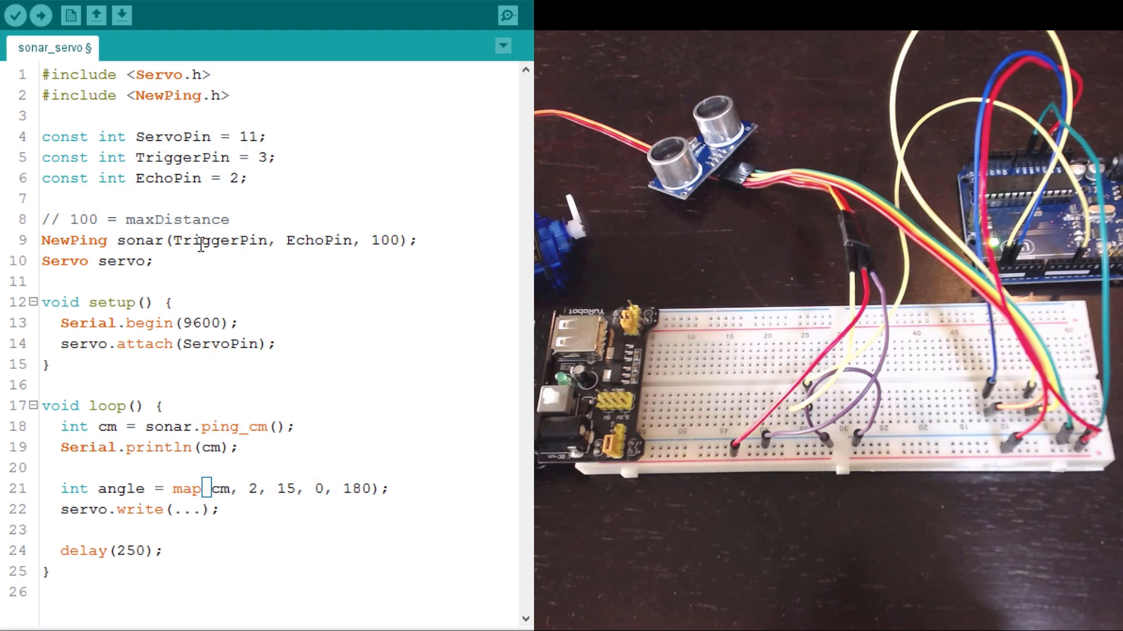
{"action": "double_click", "coordinate": [342, 488]}
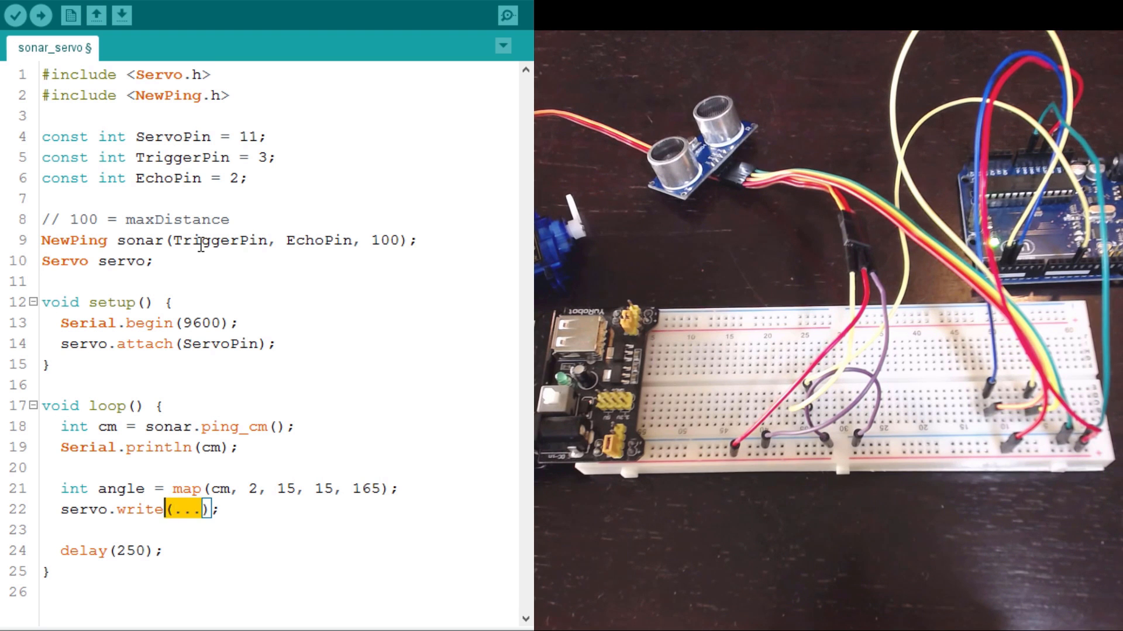
{"action": "type", "text": "angle"}
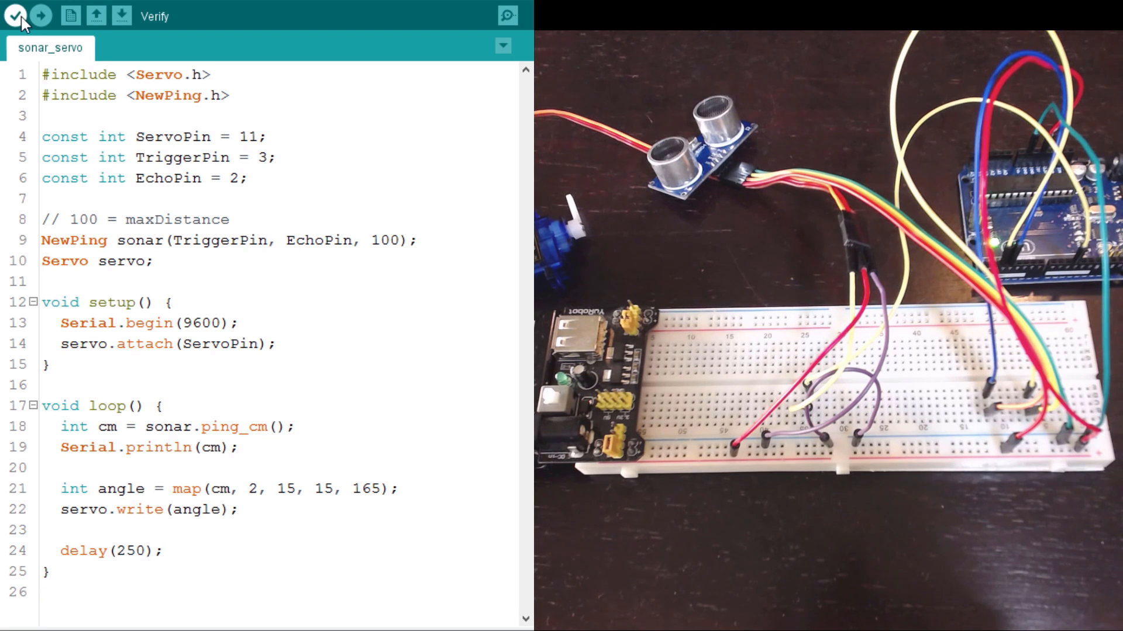
Compile the sonar_servo sketch and upload it to the board
{"action": "left_click", "coordinate": [14, 16]}
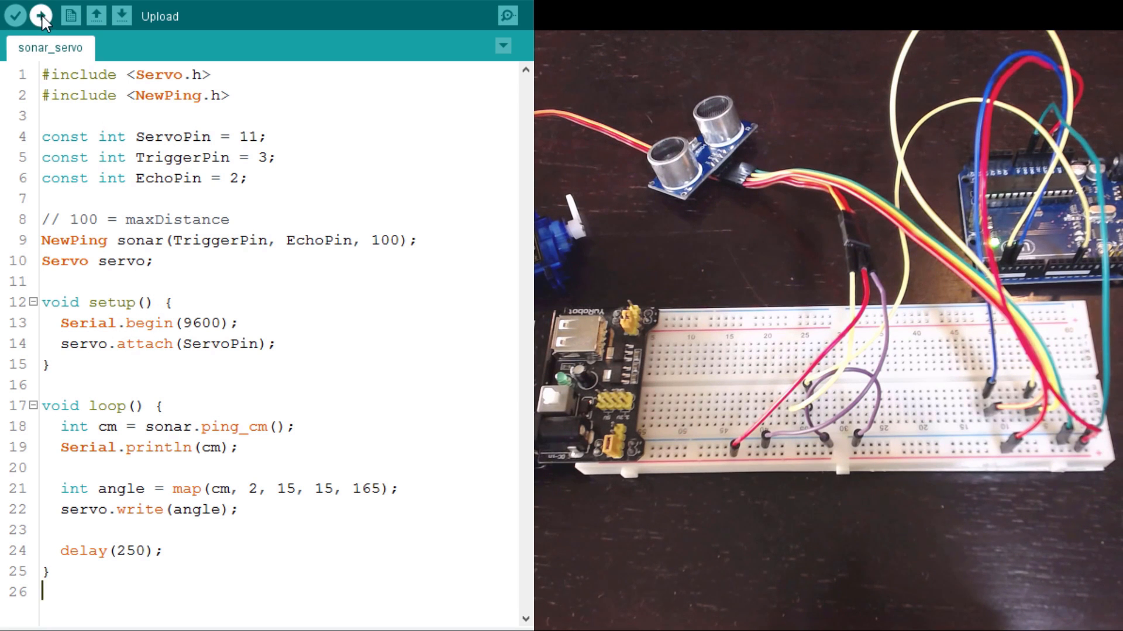
{"action": "left_click", "coordinate": [39, 15]}
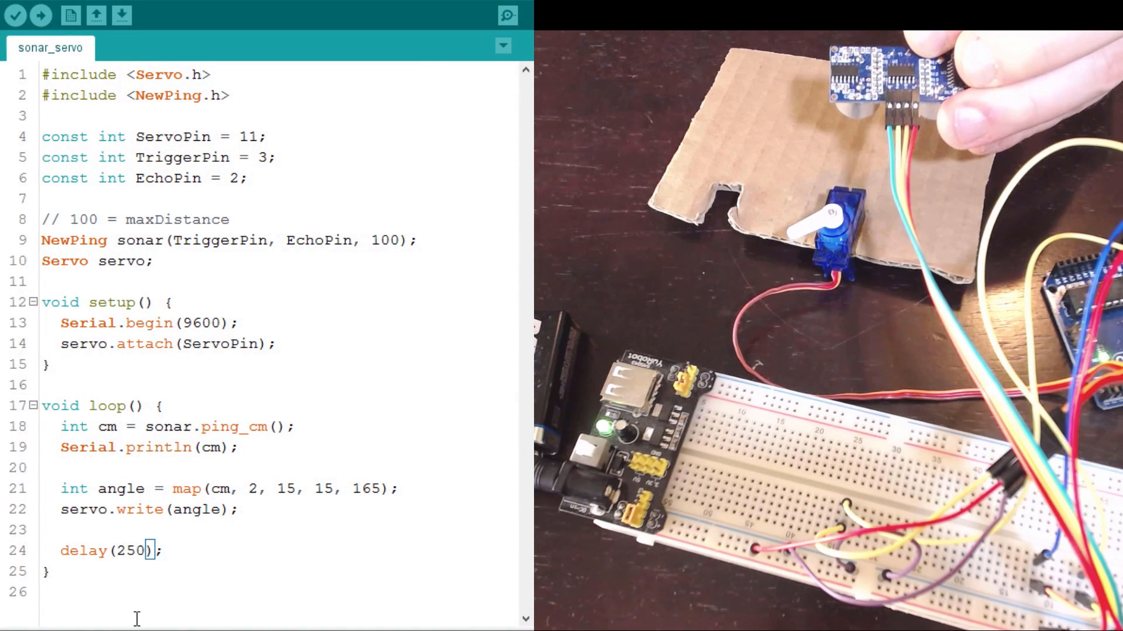
Change delay(250) to delay(60) and upload the sketch again
{"action": "type", "text": "0"}
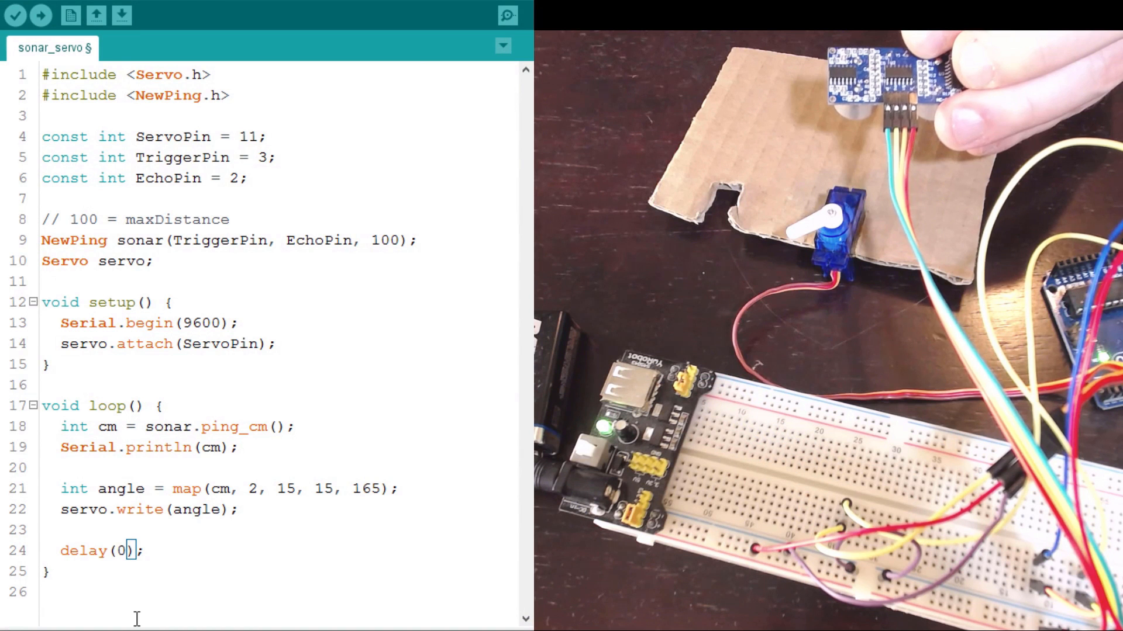
{"action": "type", "text": "6"}
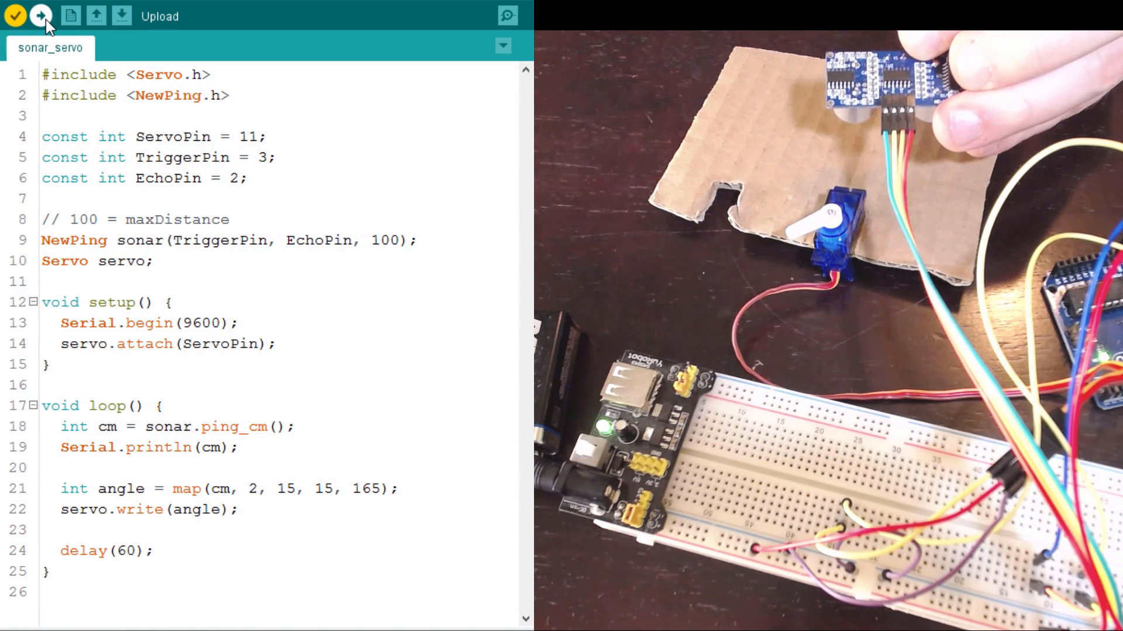
{"action": "left_click", "coordinate": [41, 15]}
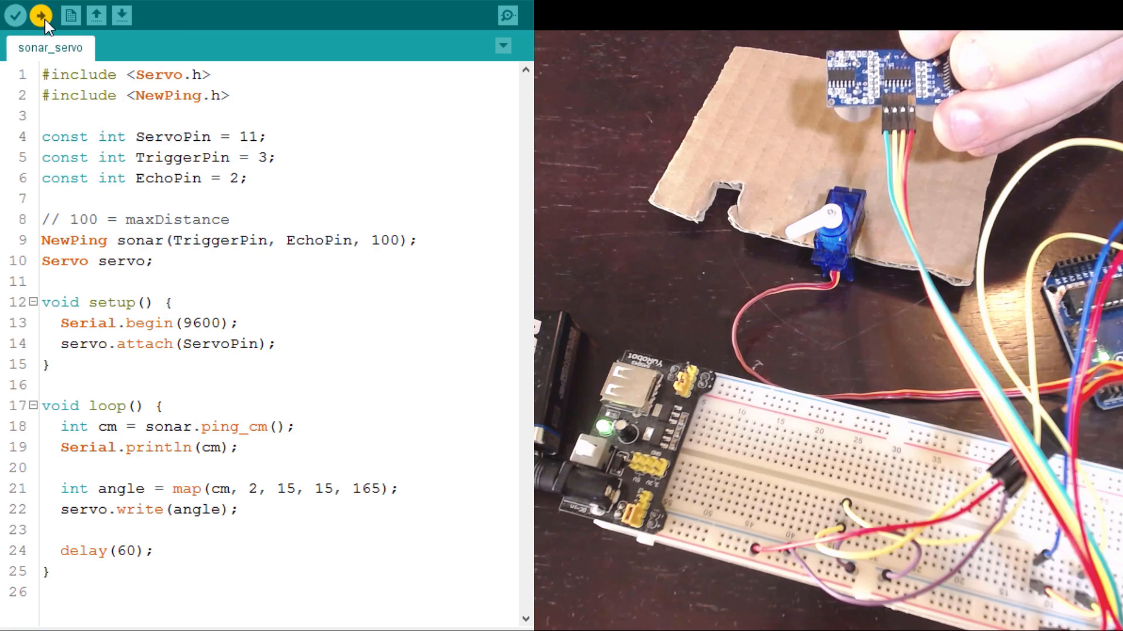